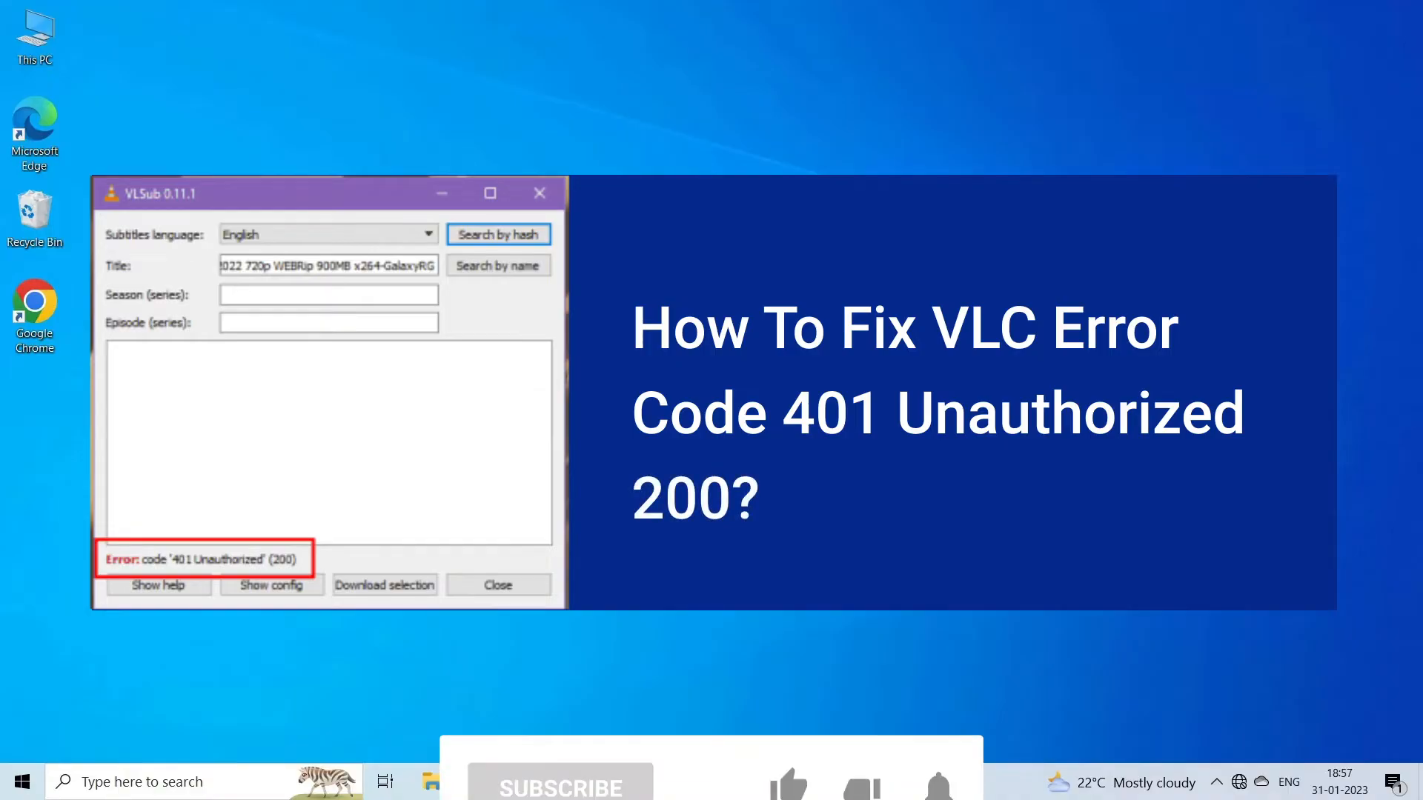
Open Task Manager via Ctrl+Alt+Del and end the VLC media player process.
{"action": "left_click", "coordinate": [561, 696]}
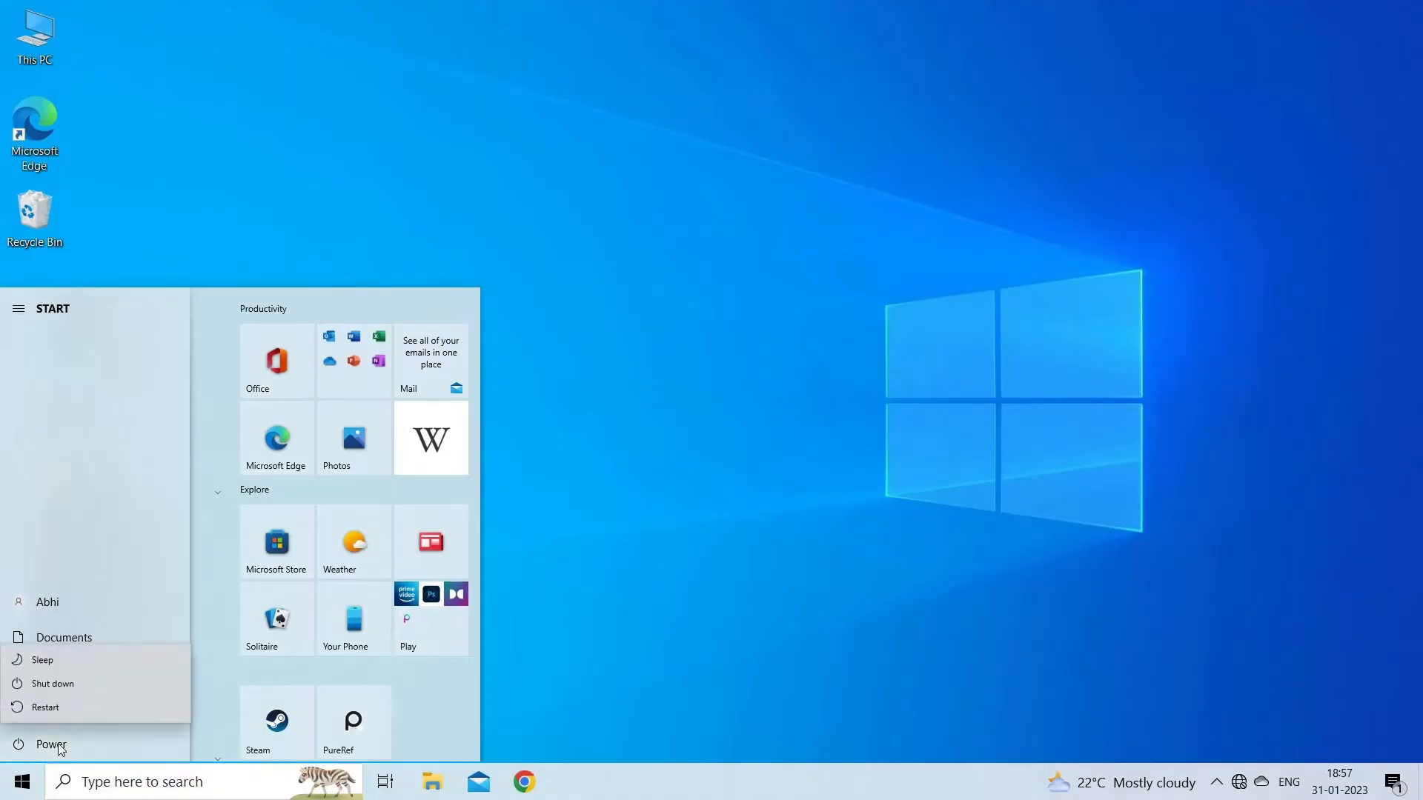
{"action": "mouse_move", "coordinate": [64, 717]}
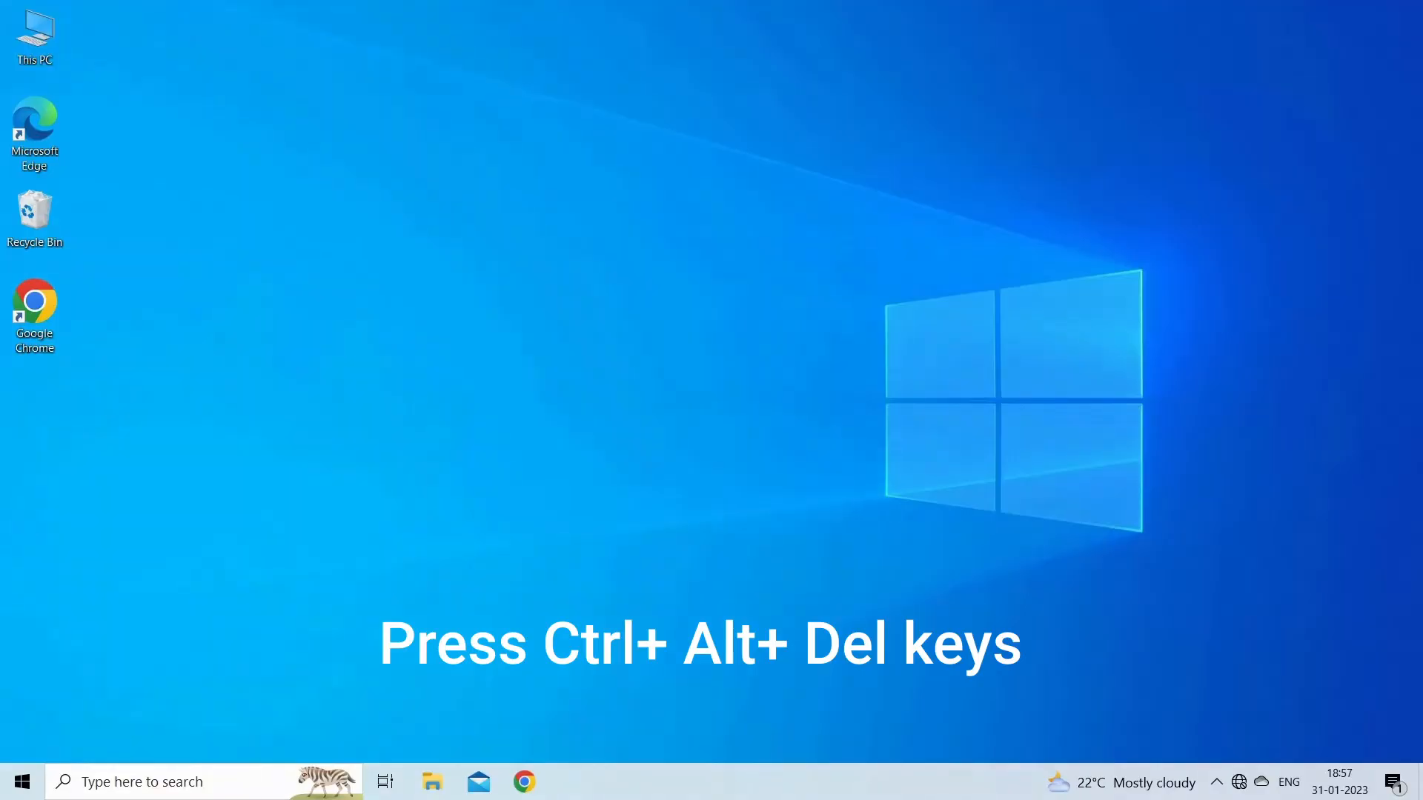
{"action": "key", "text": "ctrl+alt+delete"}
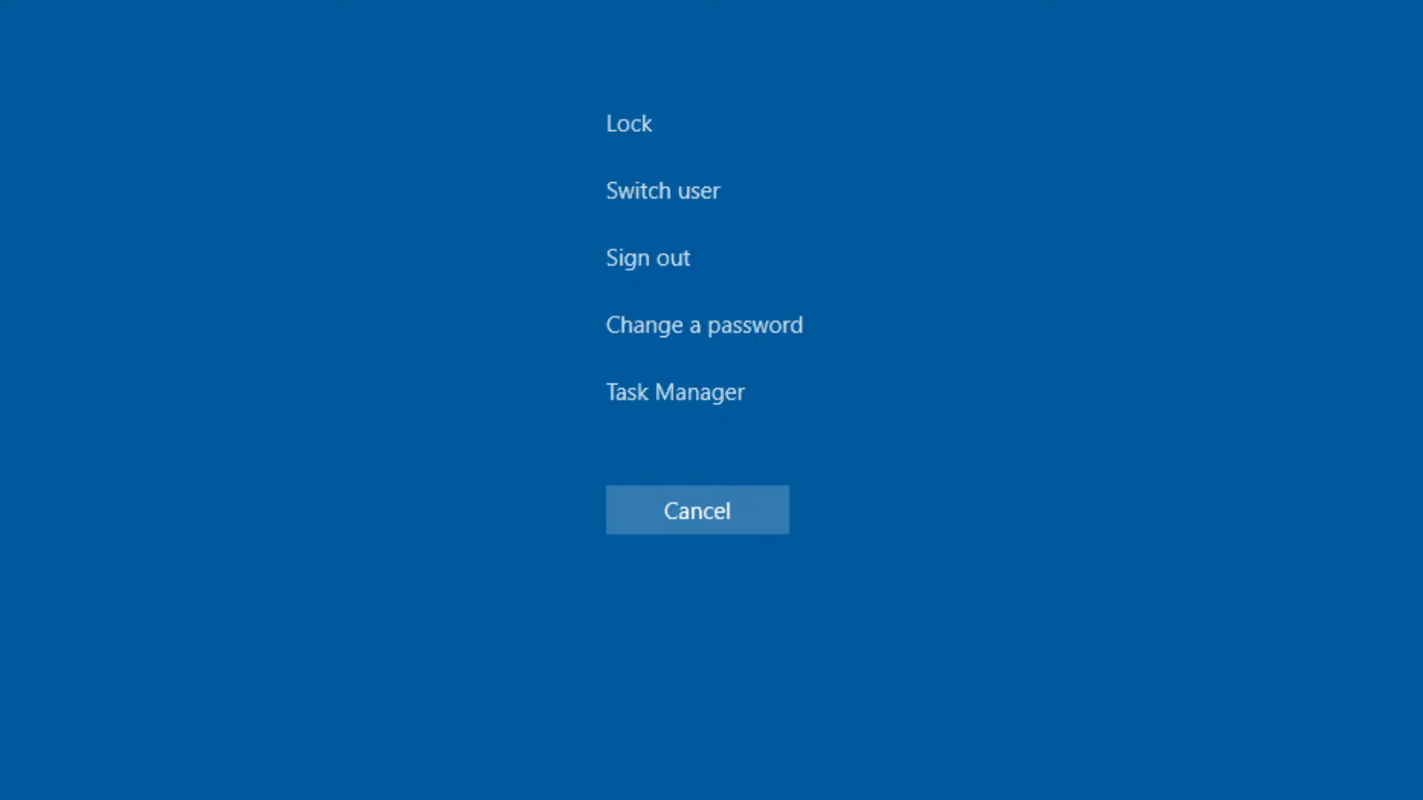
{"action": "left_click", "coordinate": [674, 391]}
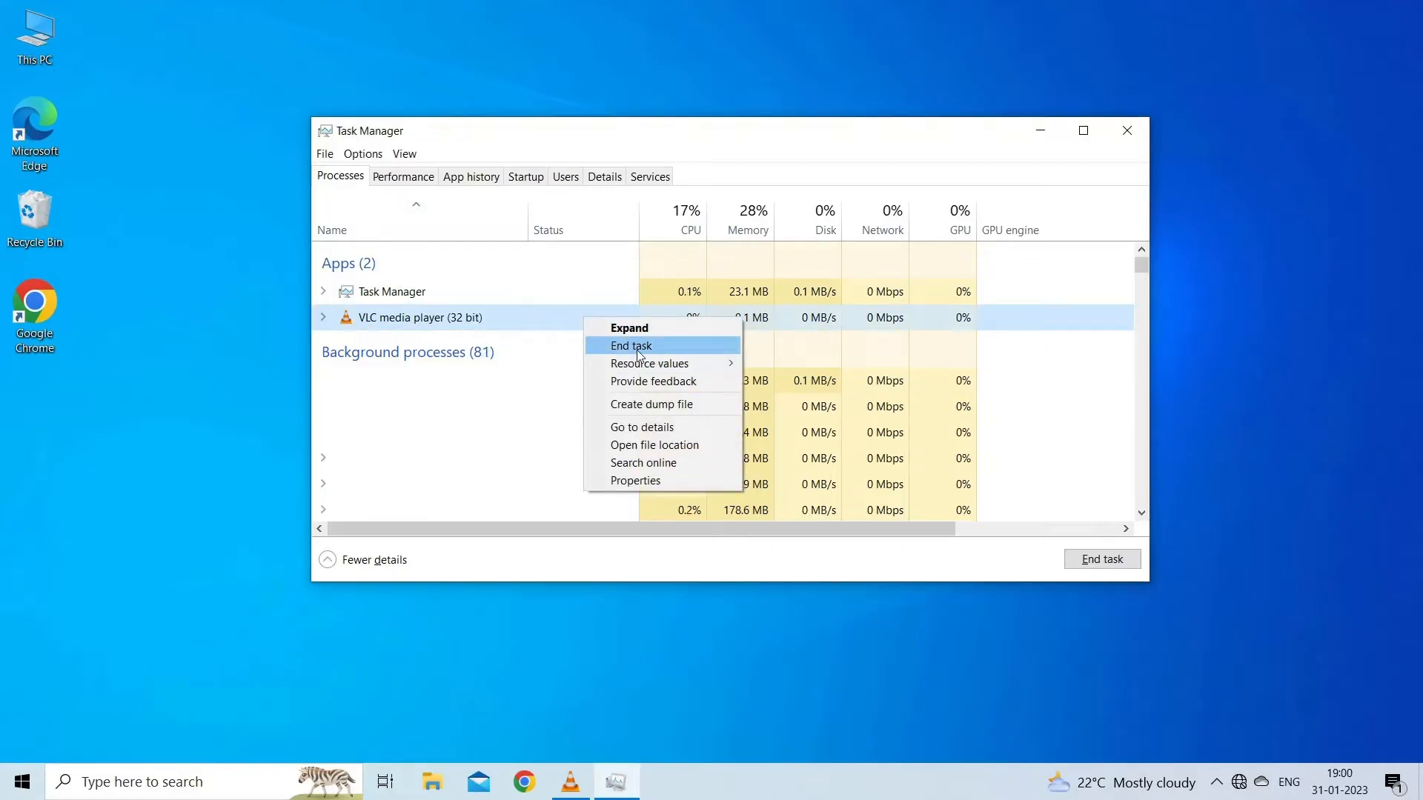
{"action": "left_click", "coordinate": [630, 345]}
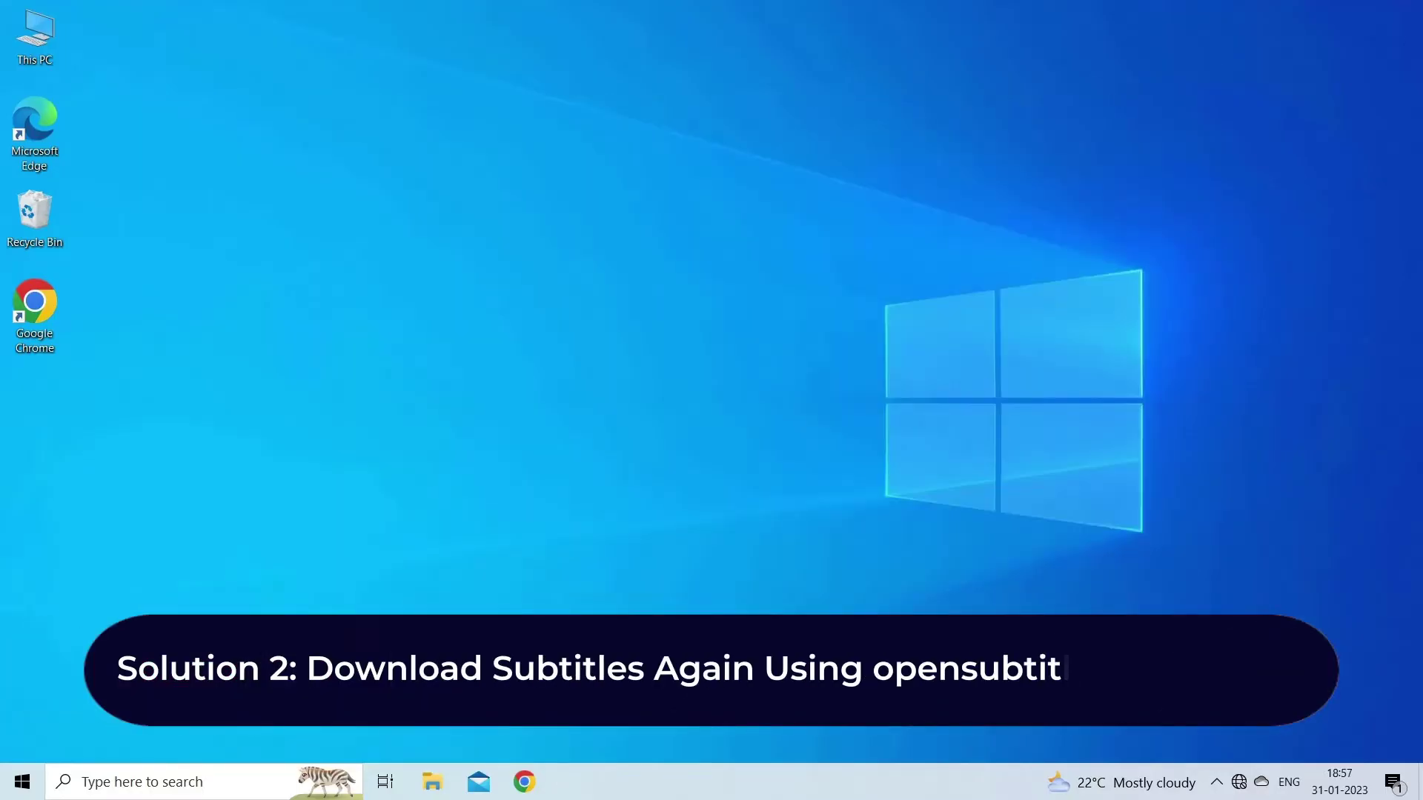
Start OpenSubtitles.org registration and enter the name 'john demo' in the form.
{"action": "type", "text": "lesCredentials"}
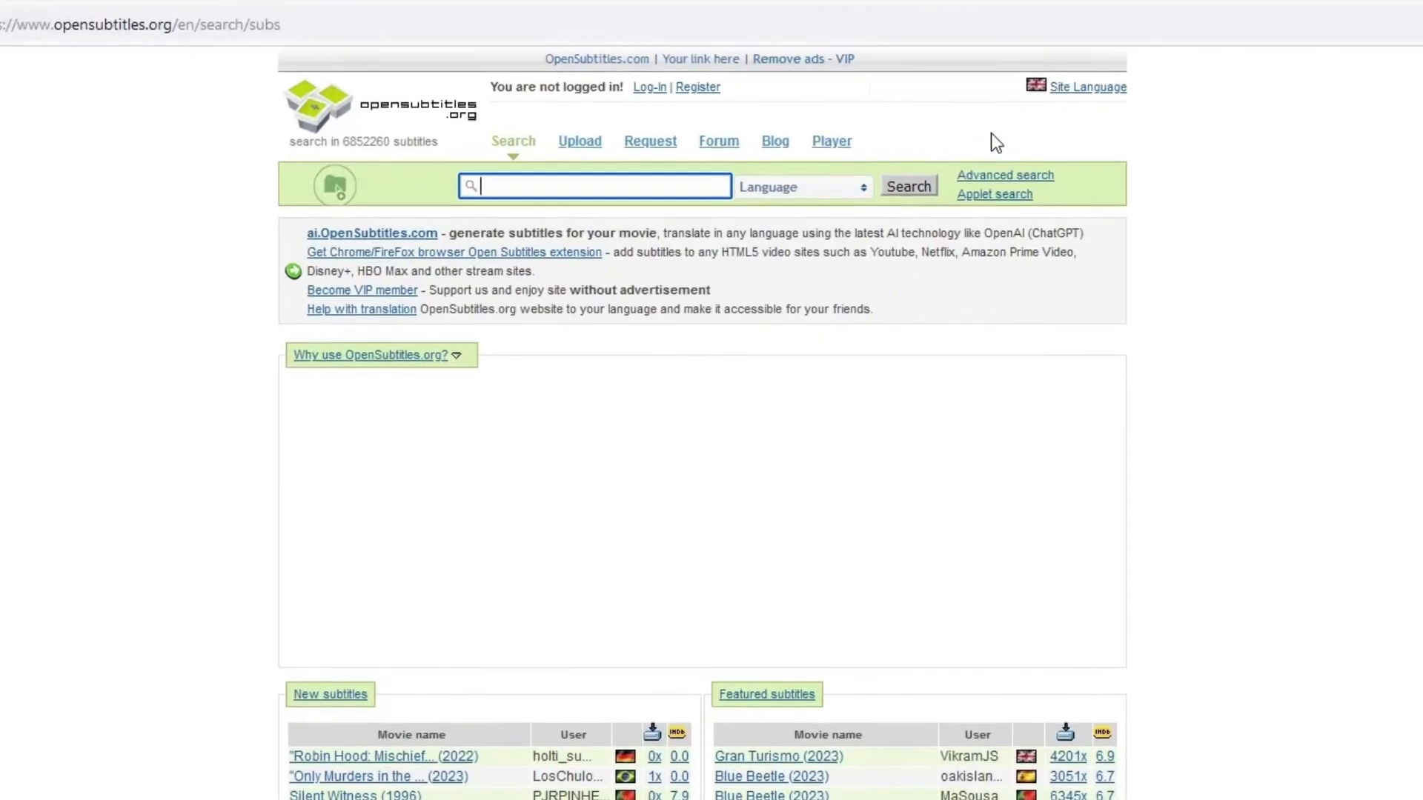
{"action": "left_click", "coordinate": [698, 86]}
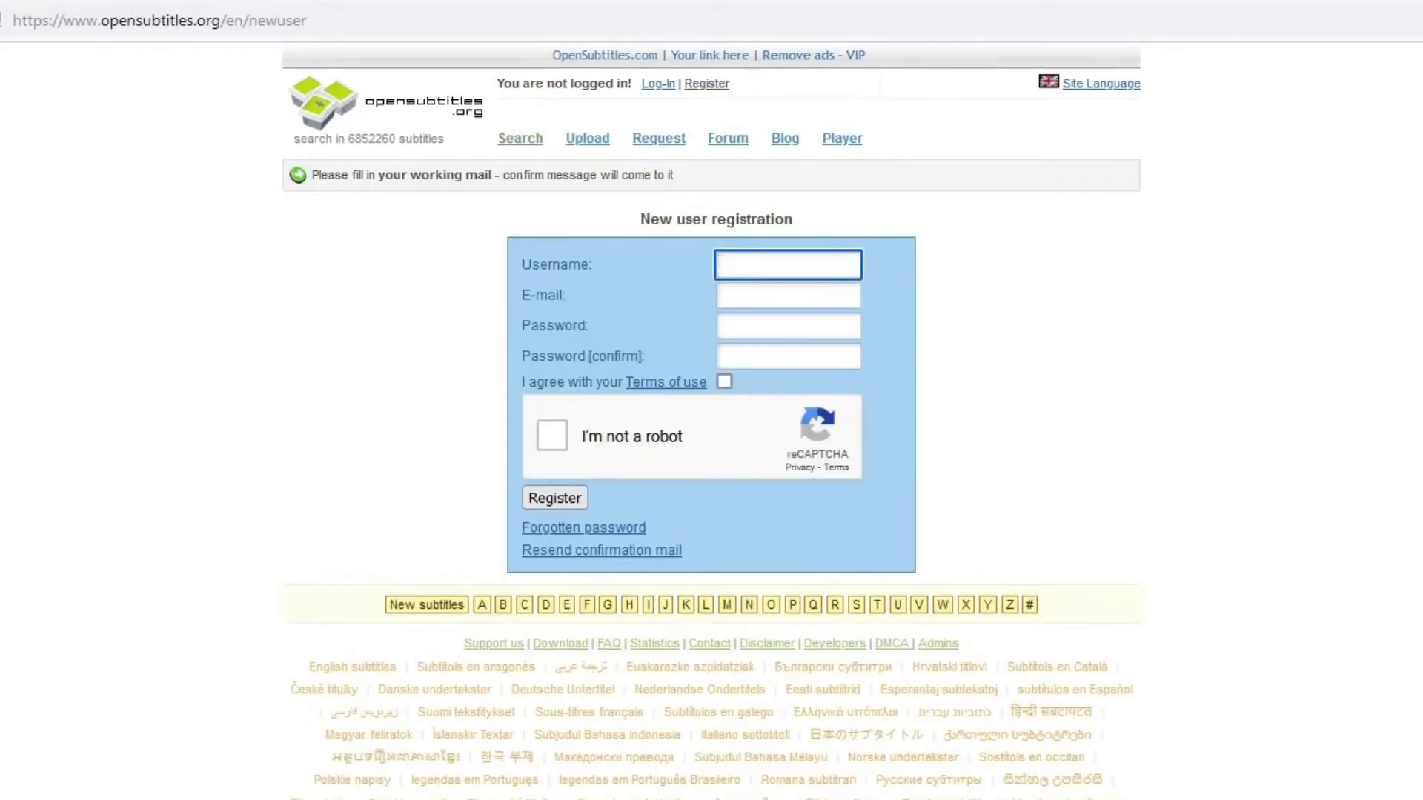
{"action": "type", "text": "john demo"}
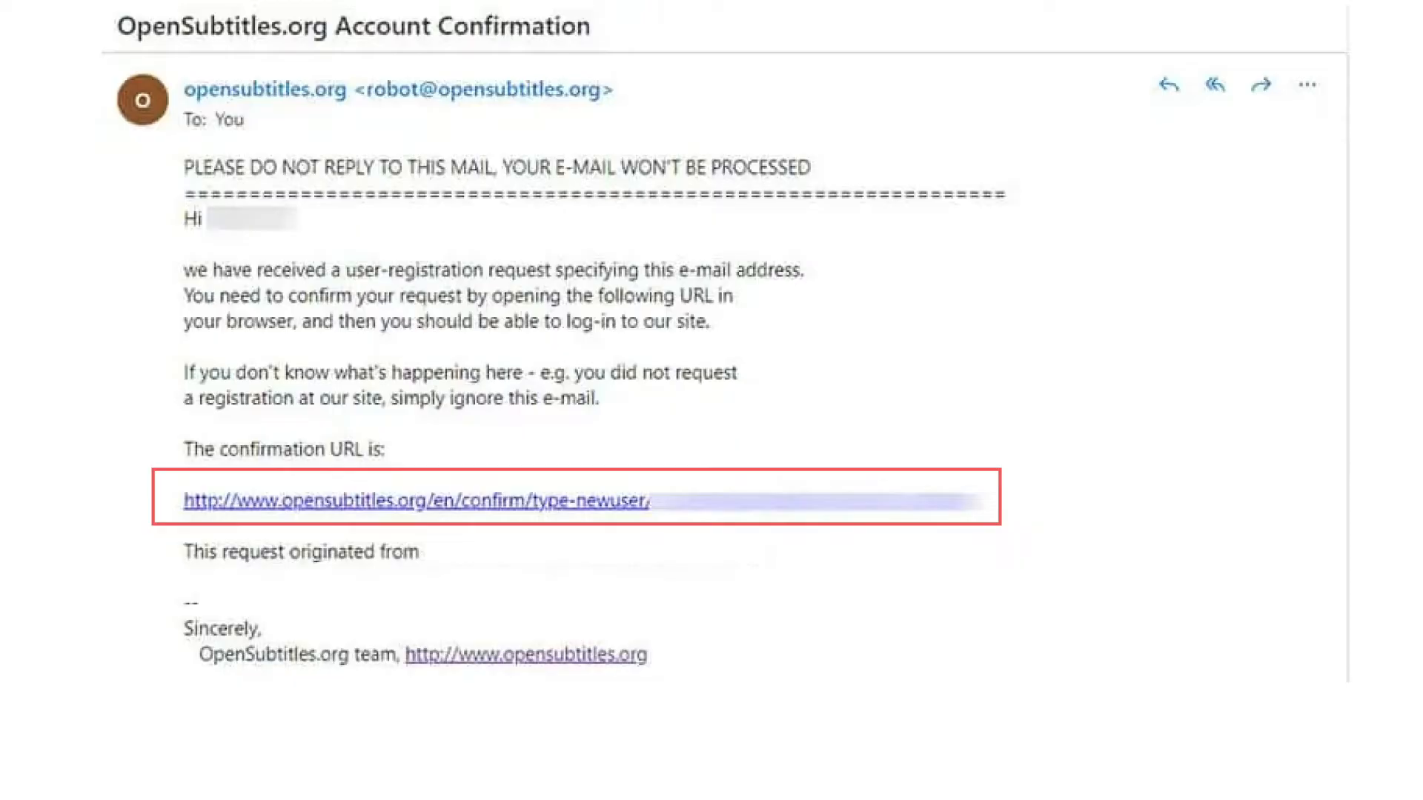
Follow the confirmation link in the OpenSubtitles.org email to activate the account.
{"action": "left_click", "coordinate": [421, 504]}
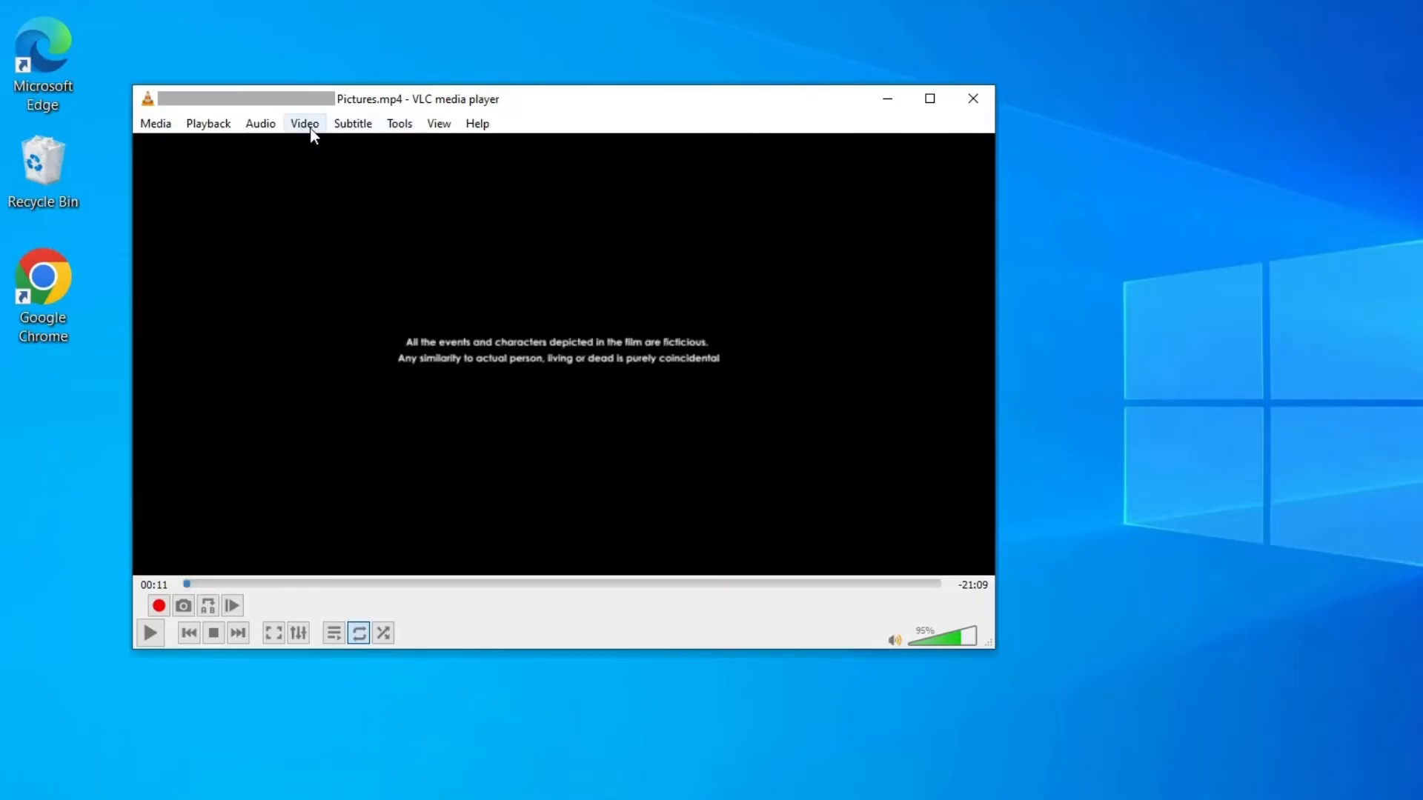
Launch the VLSub subtitle extension from VLC's View menu.
{"action": "left_click", "coordinate": [439, 123]}
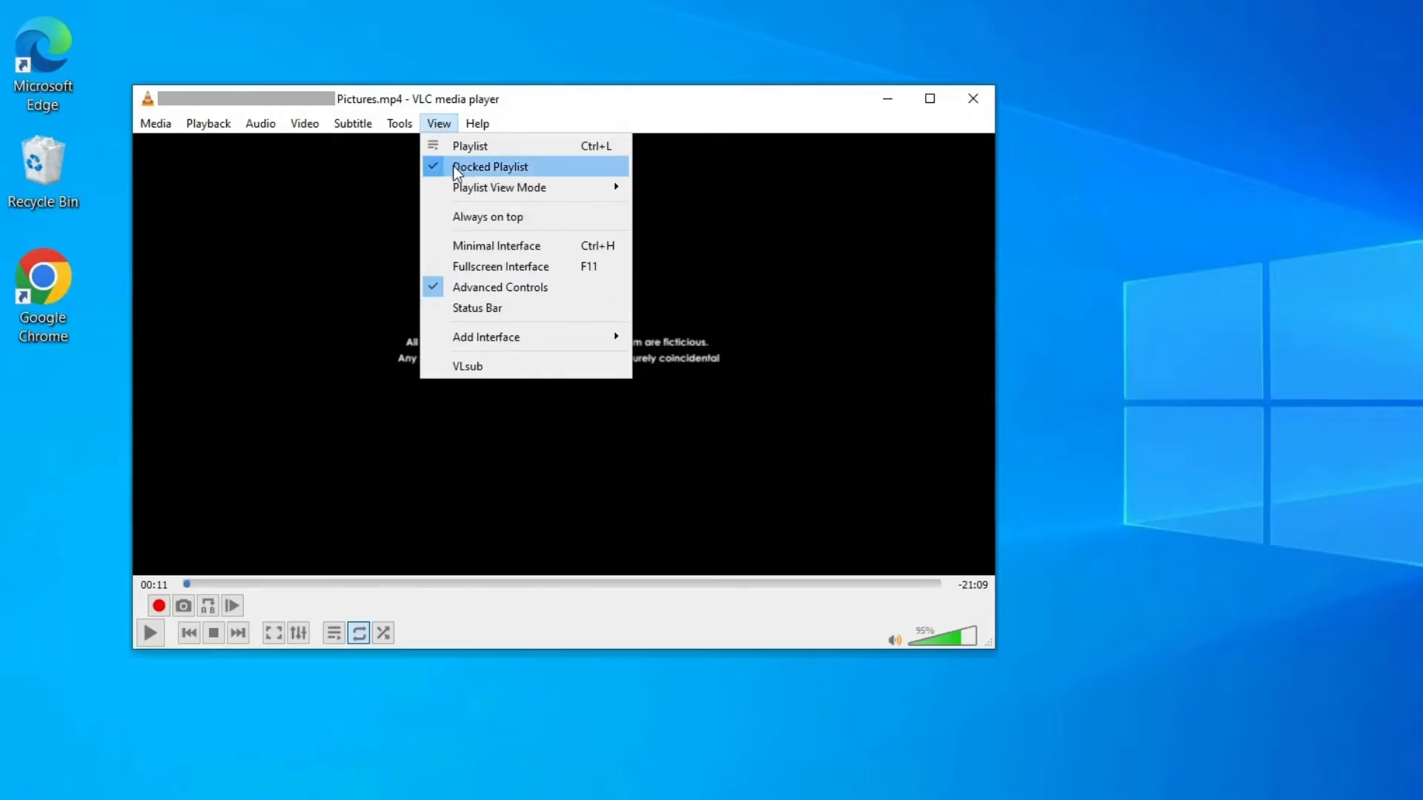
{"action": "mouse_move", "coordinate": [504, 362]}
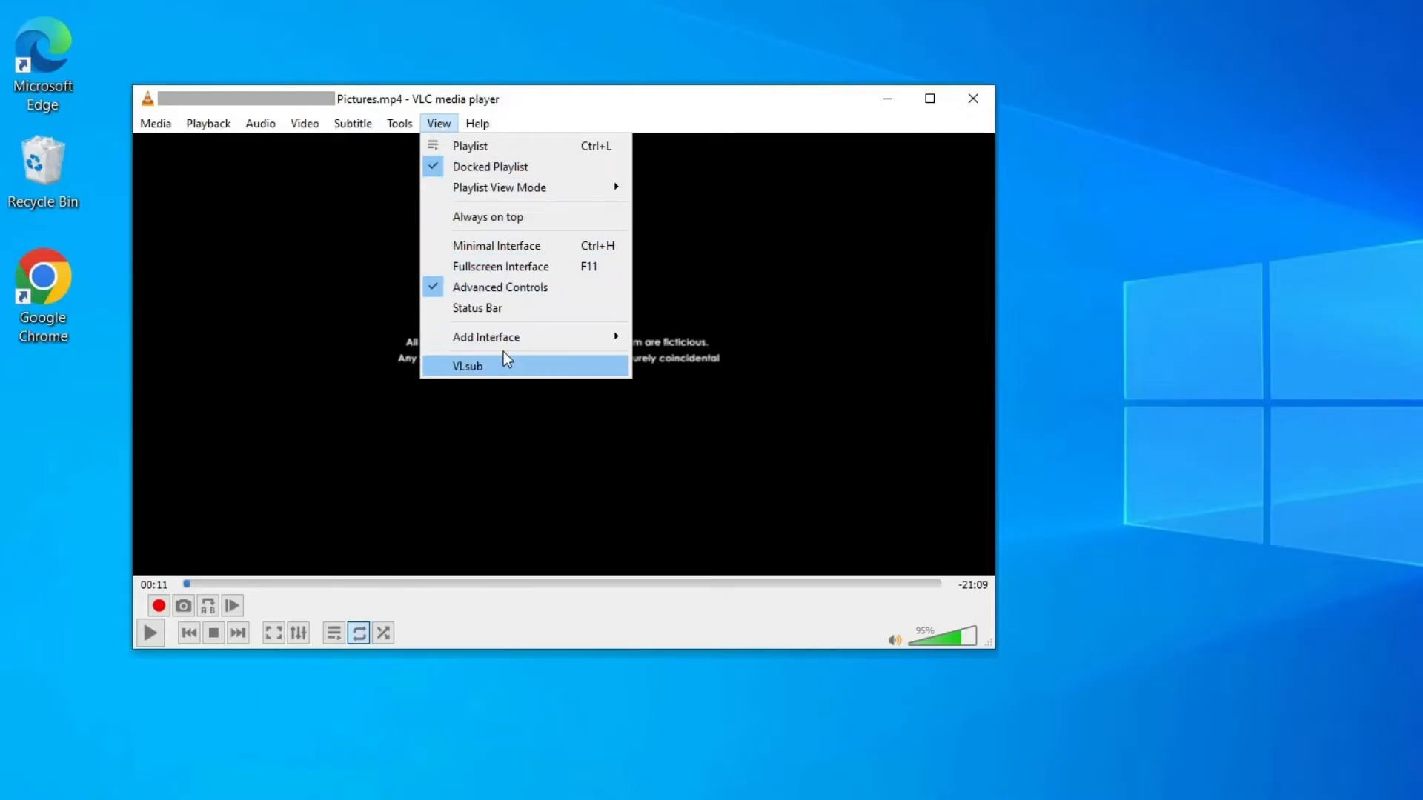
{"action": "left_click", "coordinate": [468, 367]}
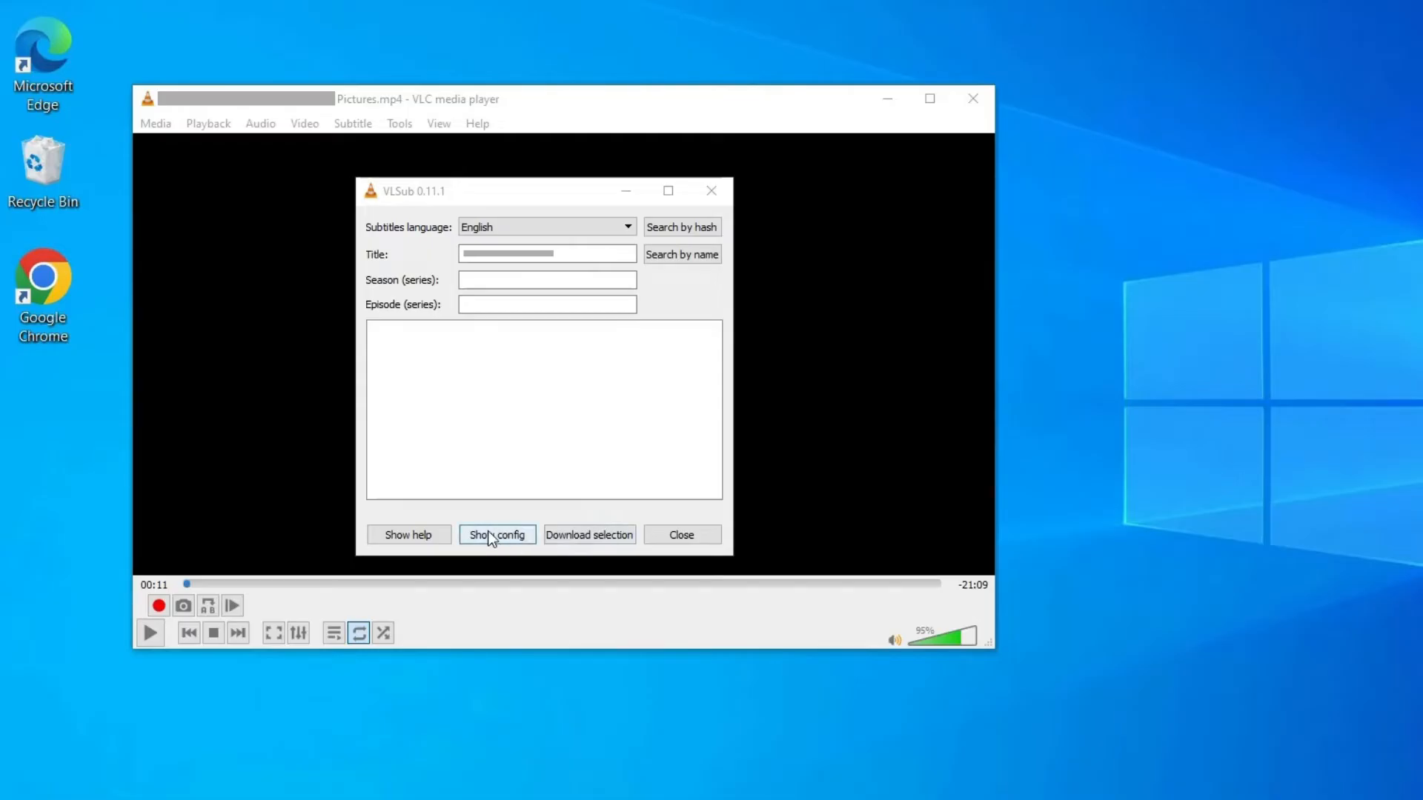
Enter the OpenSubtitles username and password in VLSub's config and save them.
{"action": "left_click", "coordinate": [498, 533]}
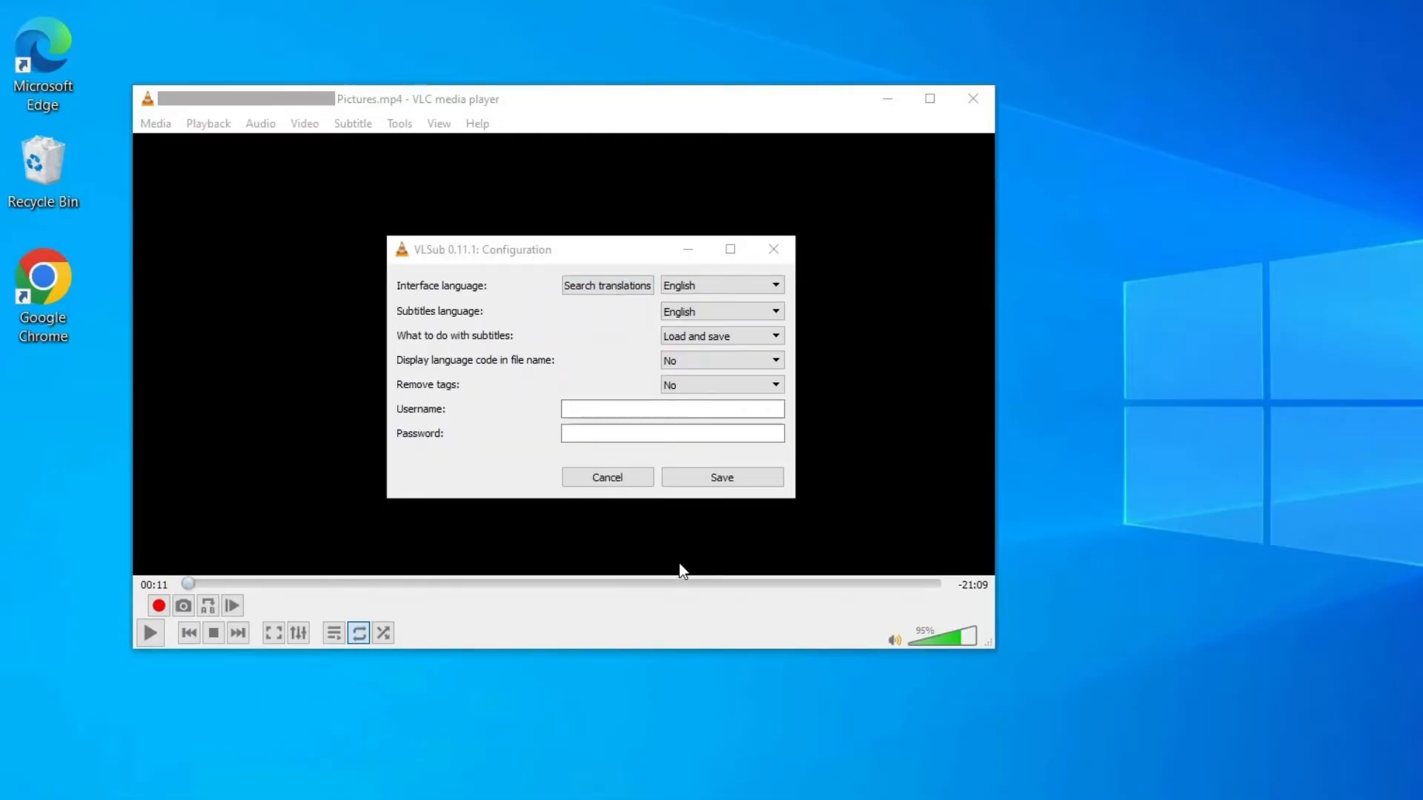
{"action": "type", "text": "username"}
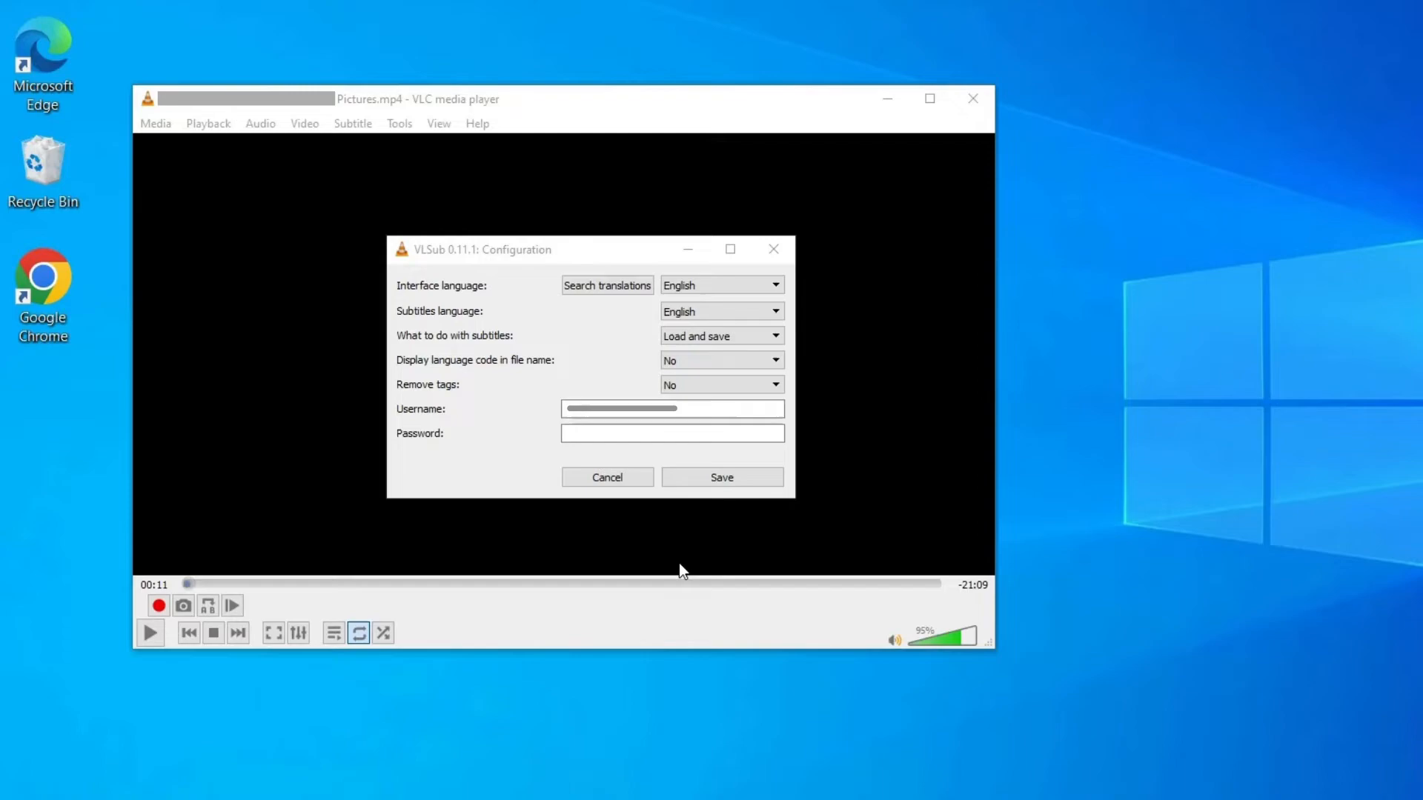
{"action": "type", "text": "*****"}
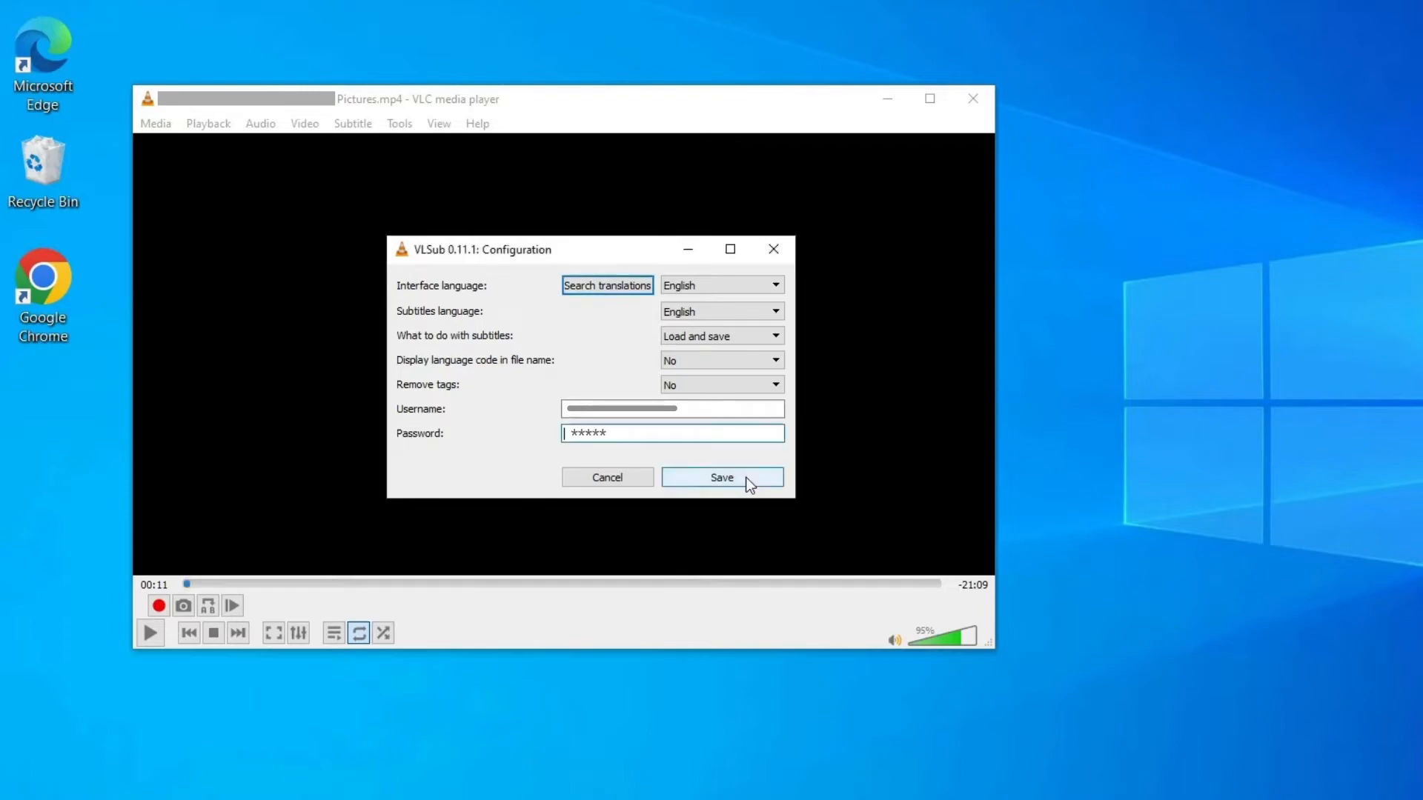
{"action": "left_click", "coordinate": [722, 478]}
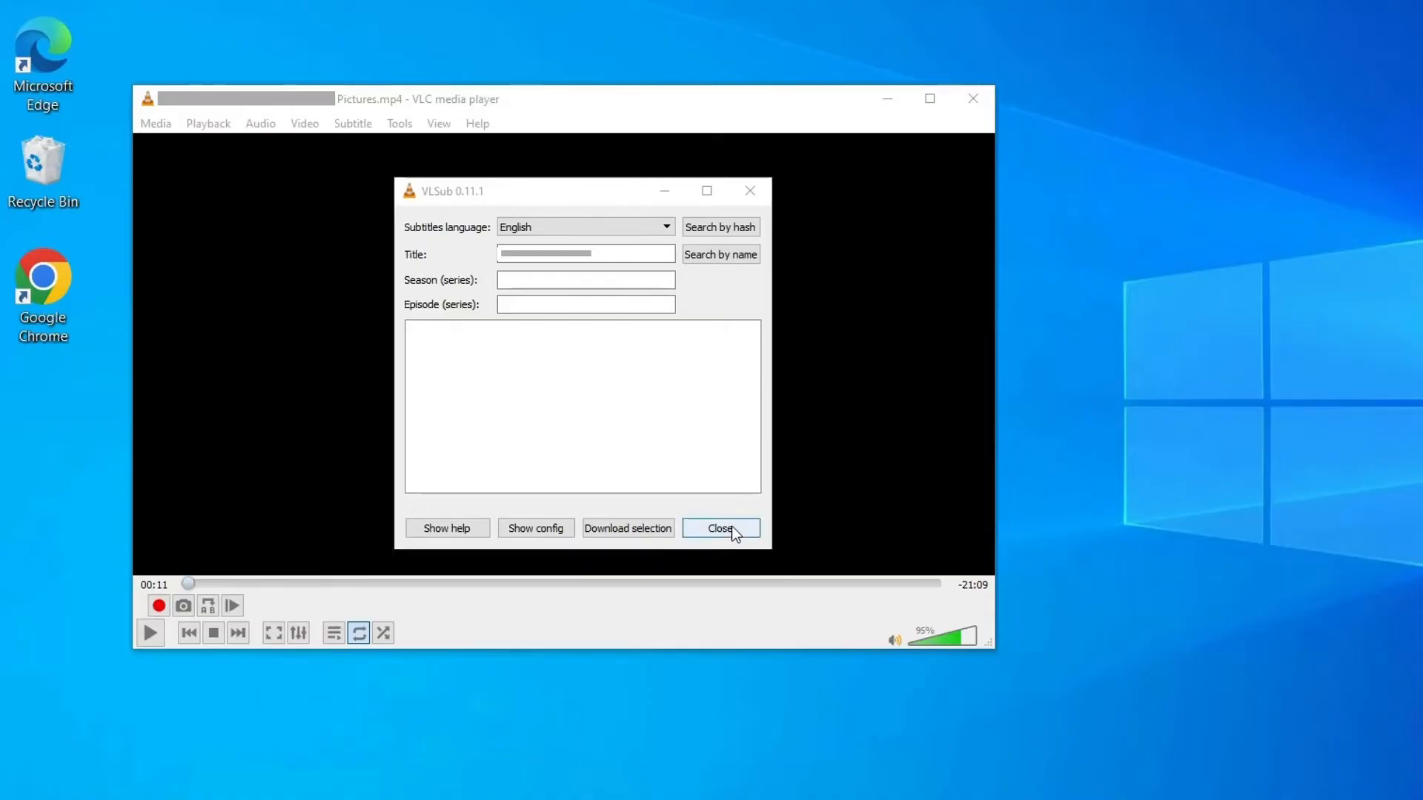
Close VLSub, reopen it and search subtitles by the video's name.
{"action": "left_click", "coordinate": [721, 528]}
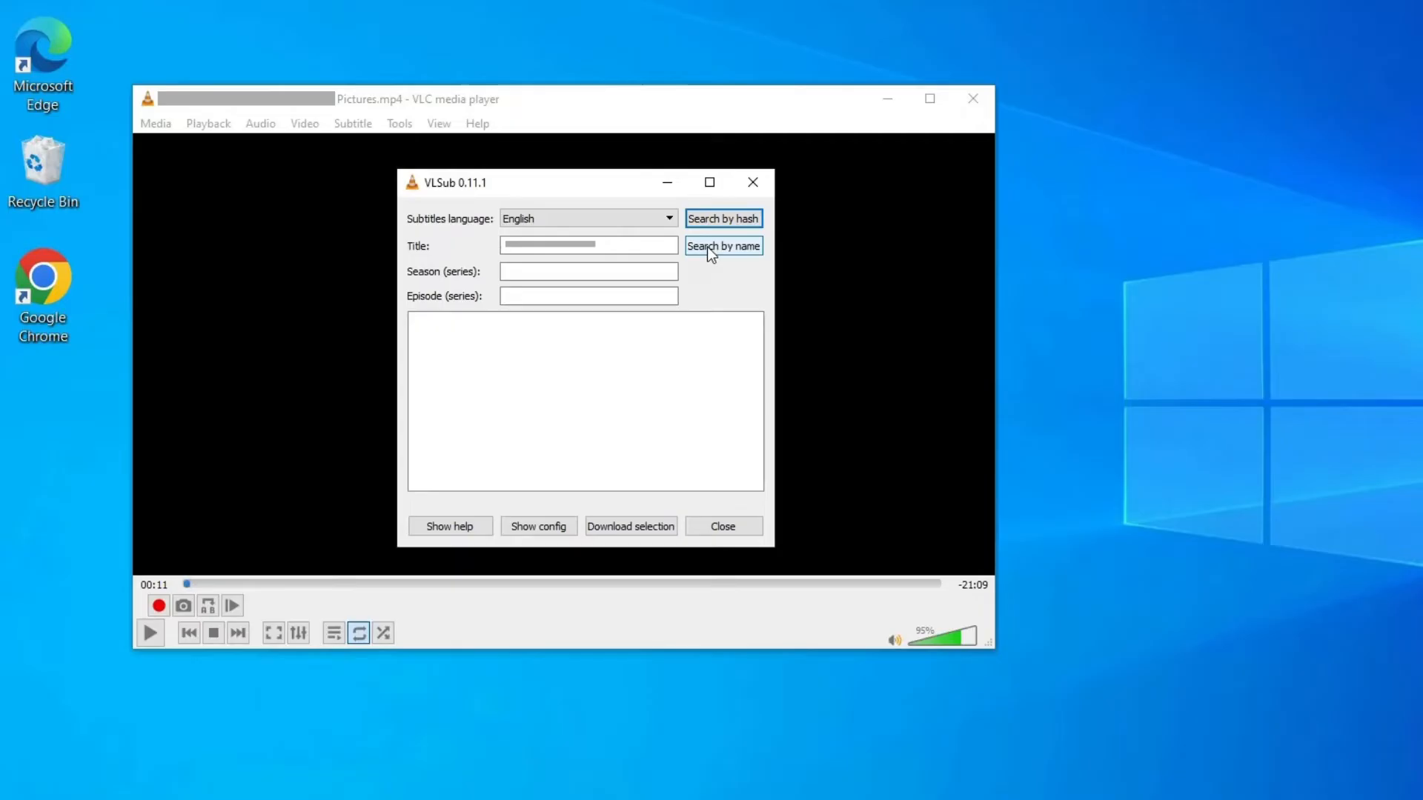
{"action": "left_click", "coordinate": [723, 246]}
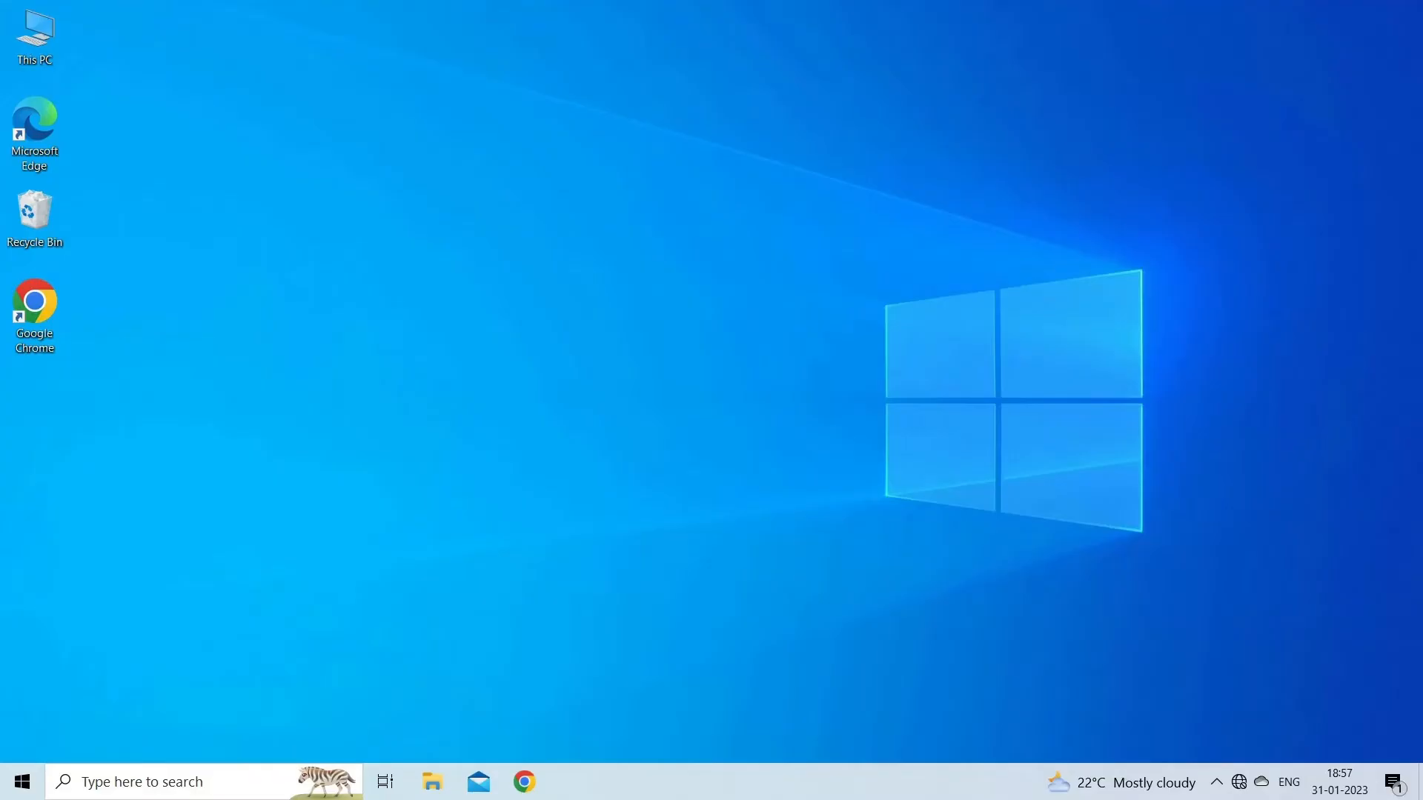
Run %appdata%\vlc to open VLC's application data folder in File Explorer.
{"action": "key", "text": "Win+r"}
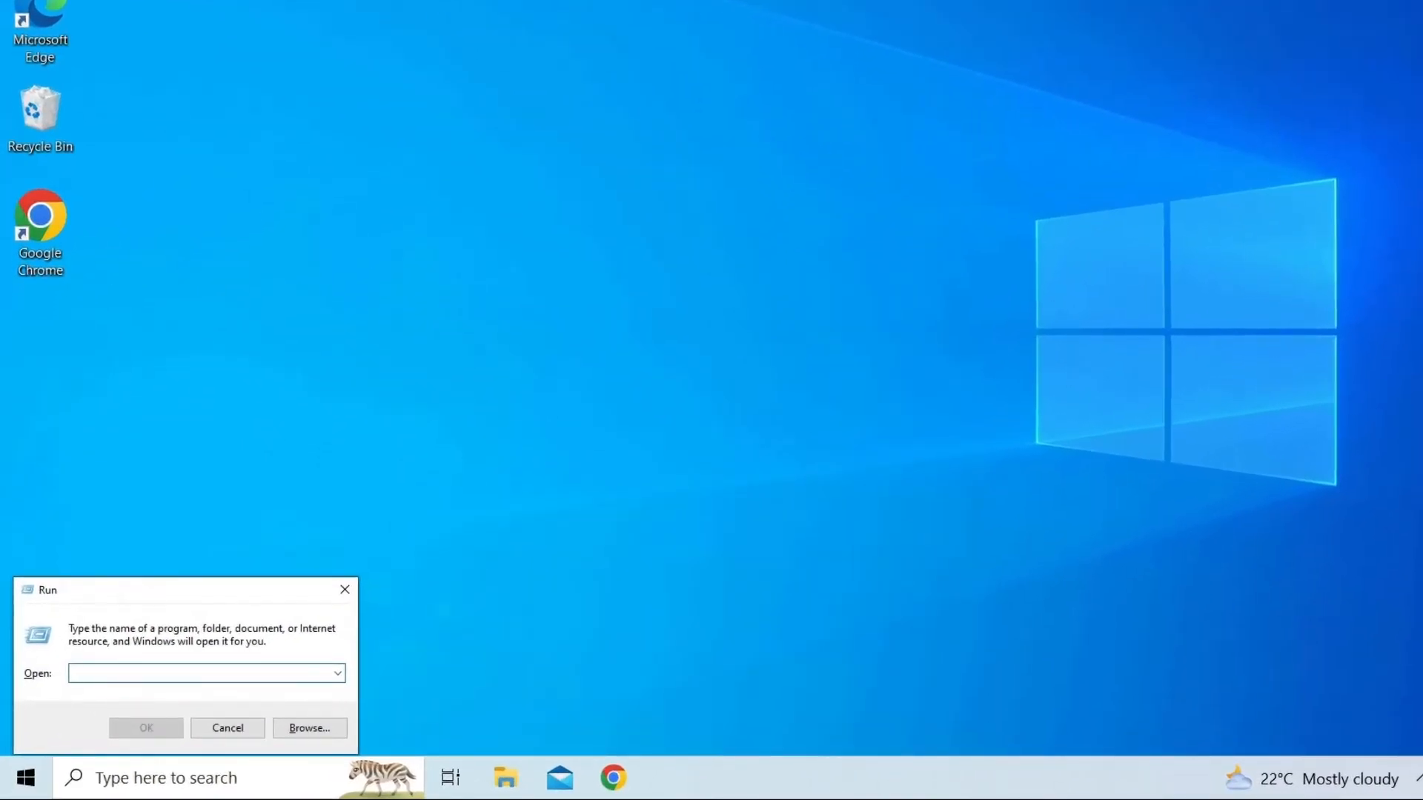
{"action": "type", "text": "%app"}
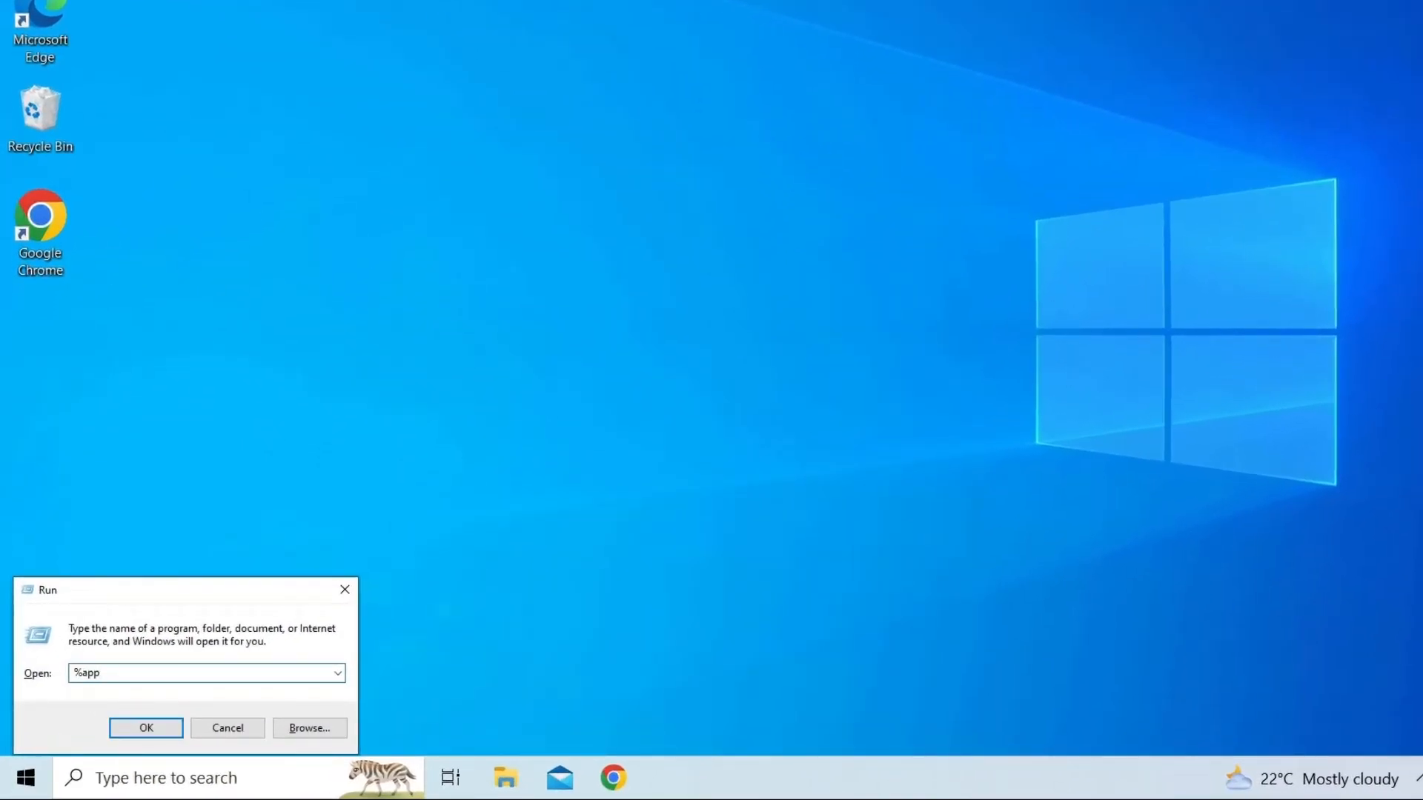
{"action": "type", "text": "data%\\vlc"}
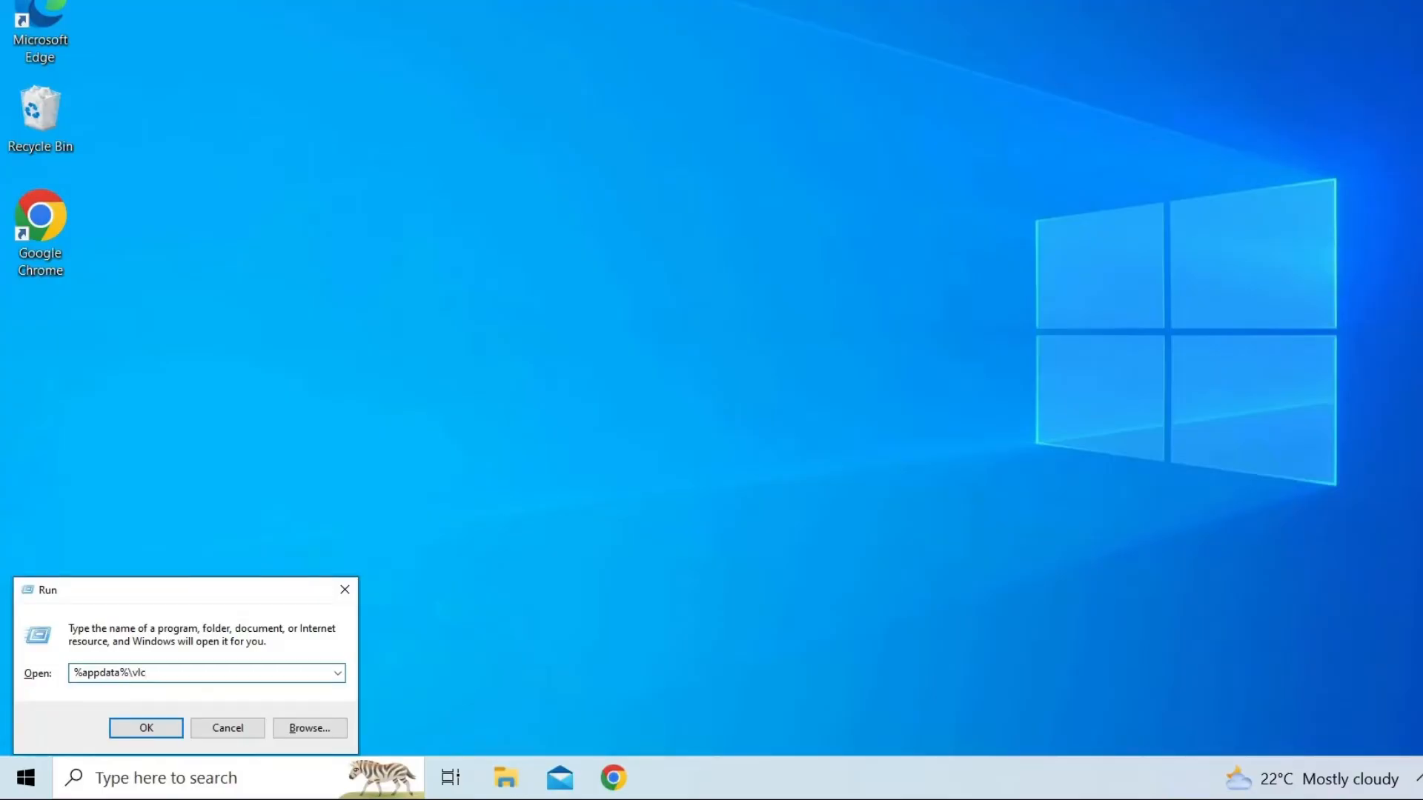
{"action": "left_click", "coordinate": [145, 728]}
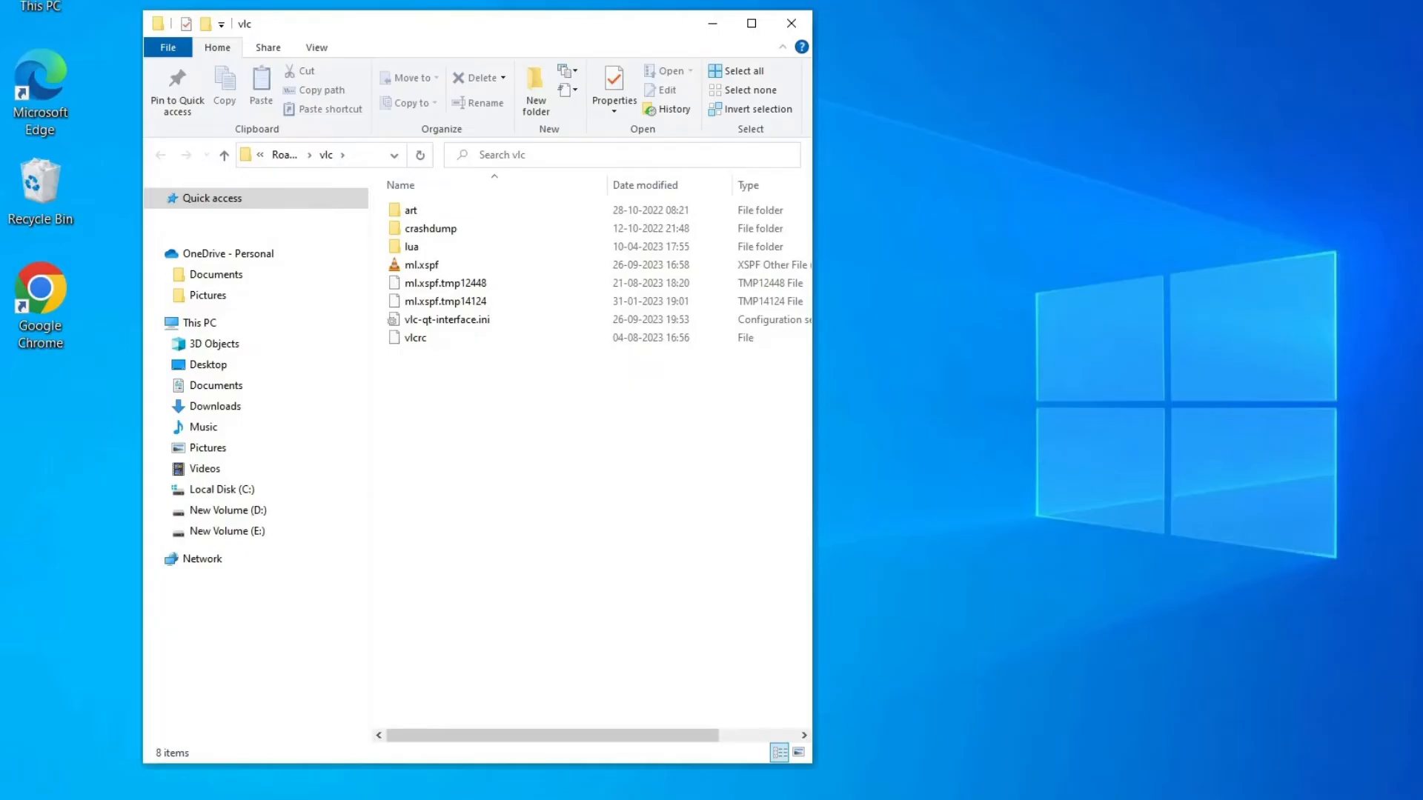
Delete the art, crashdump and lua folders, then close File Explorer.
{"action": "left_click", "coordinate": [433, 228]}
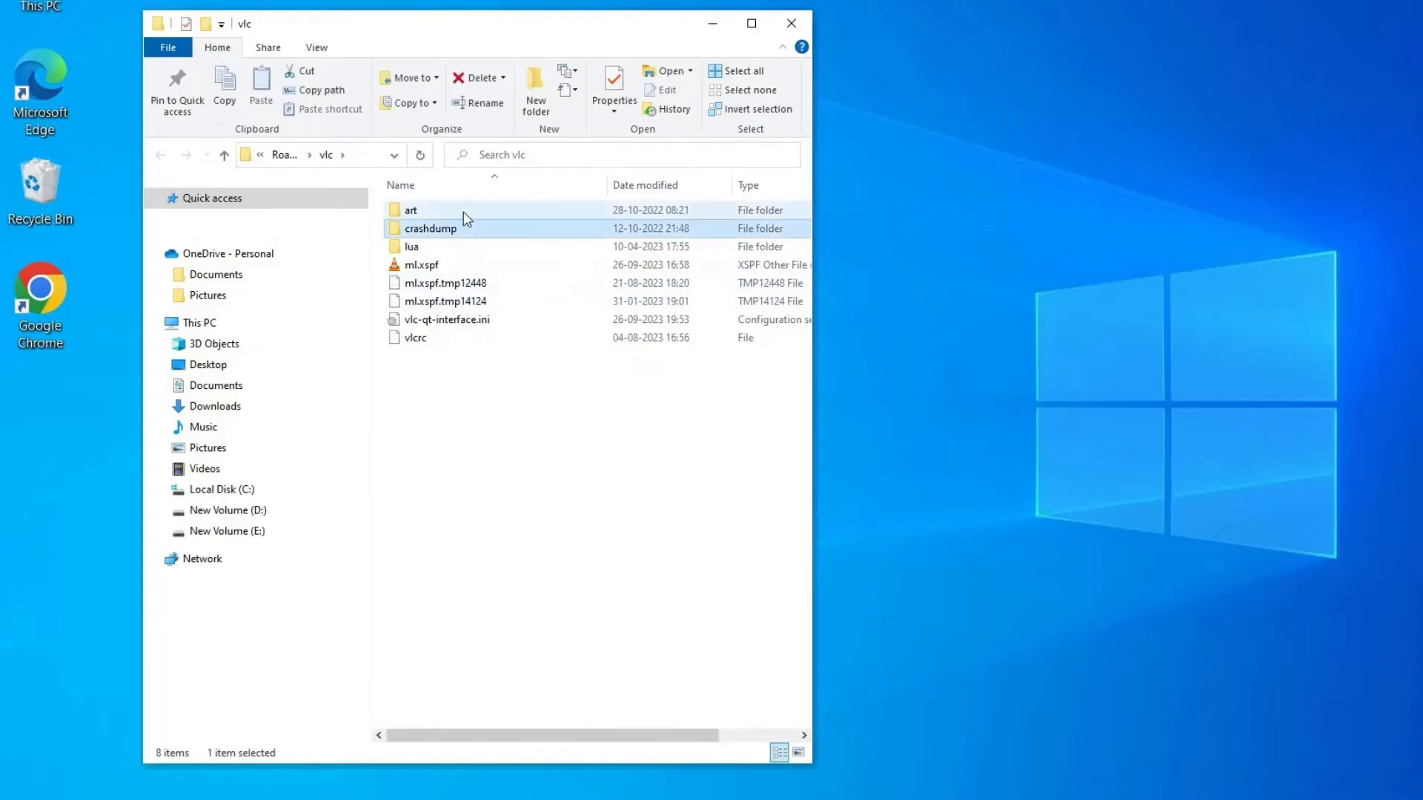
{"action": "left_click", "coordinate": [412, 210]}
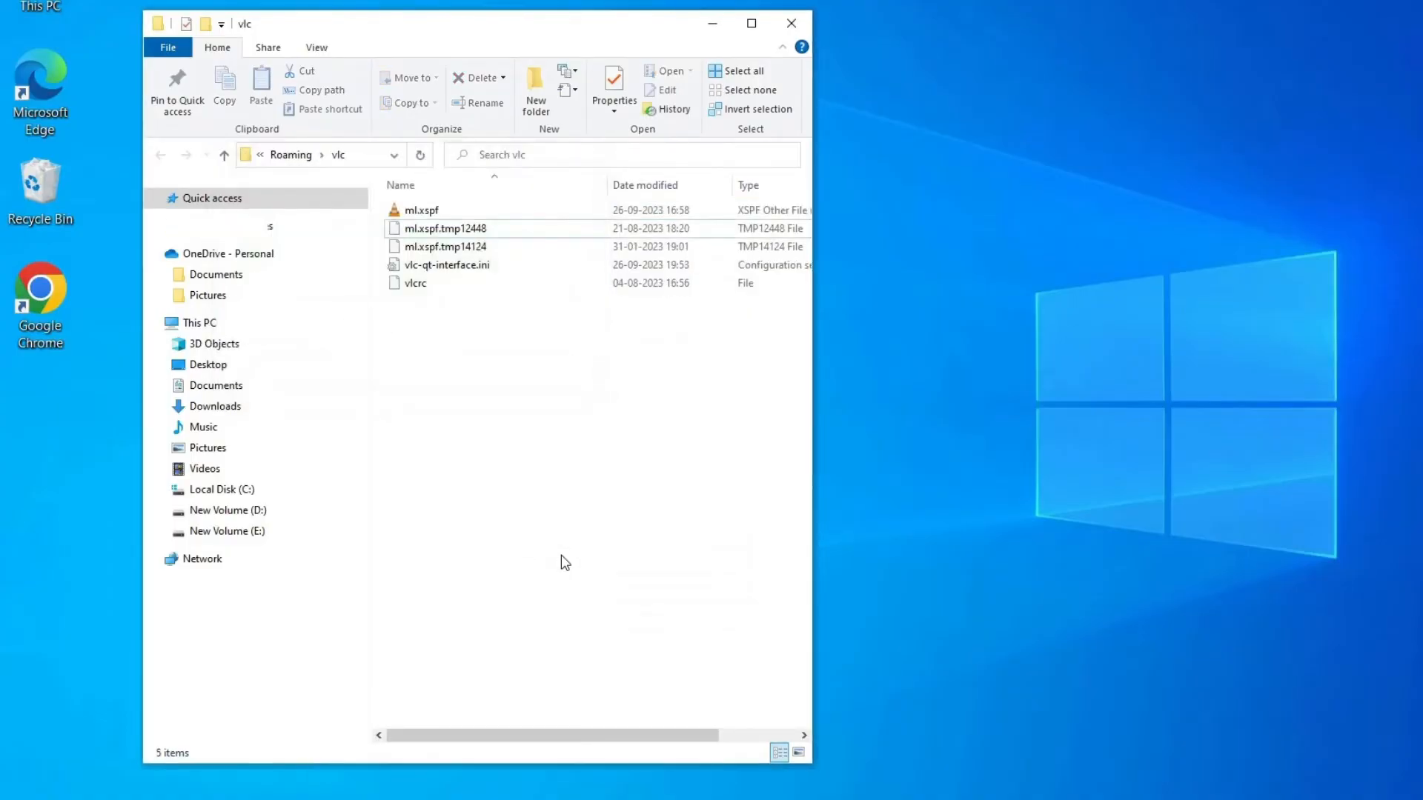
{"action": "left_click", "coordinate": [791, 24]}
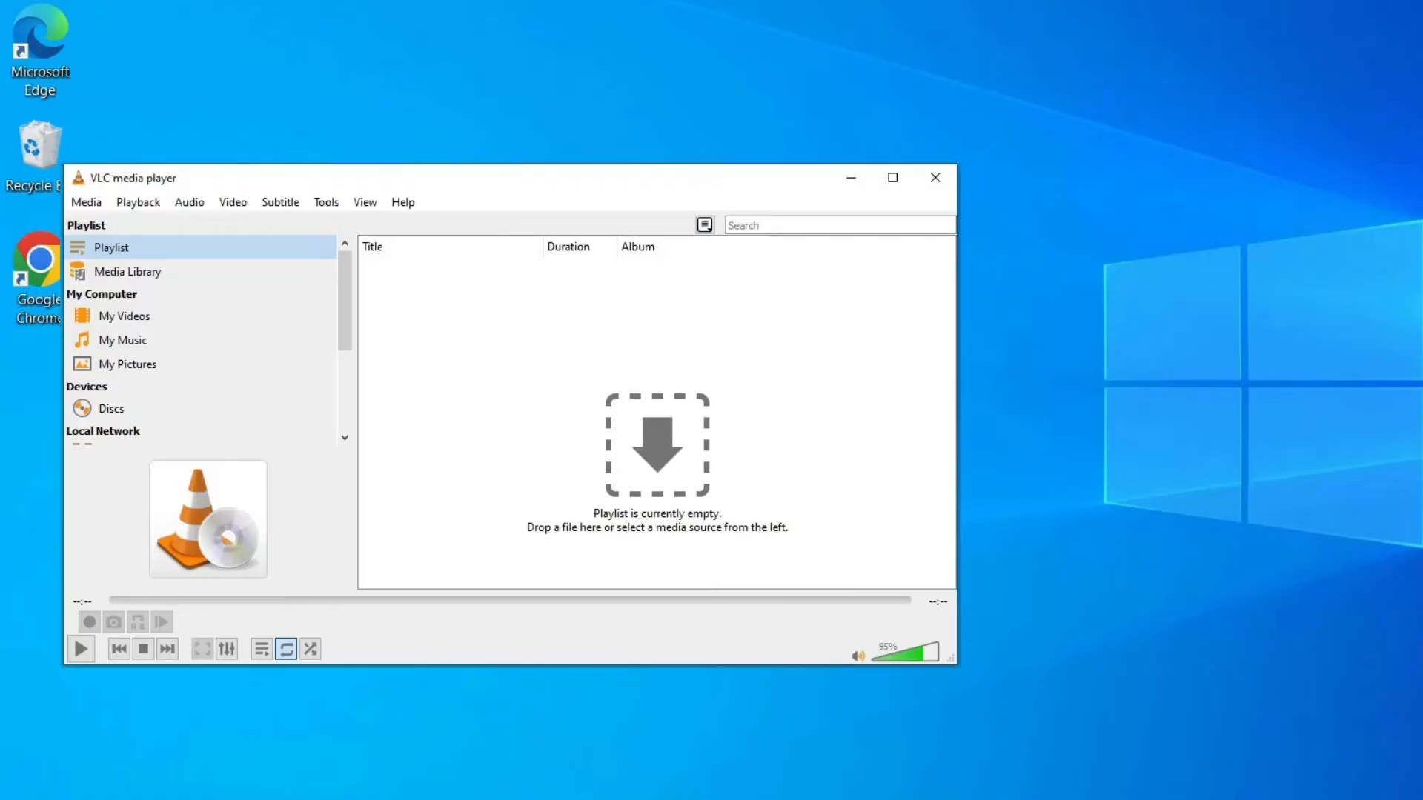
Open VLC Preferences from Tools and show All settings for the advanced tree.
{"action": "left_click", "coordinate": [327, 201]}
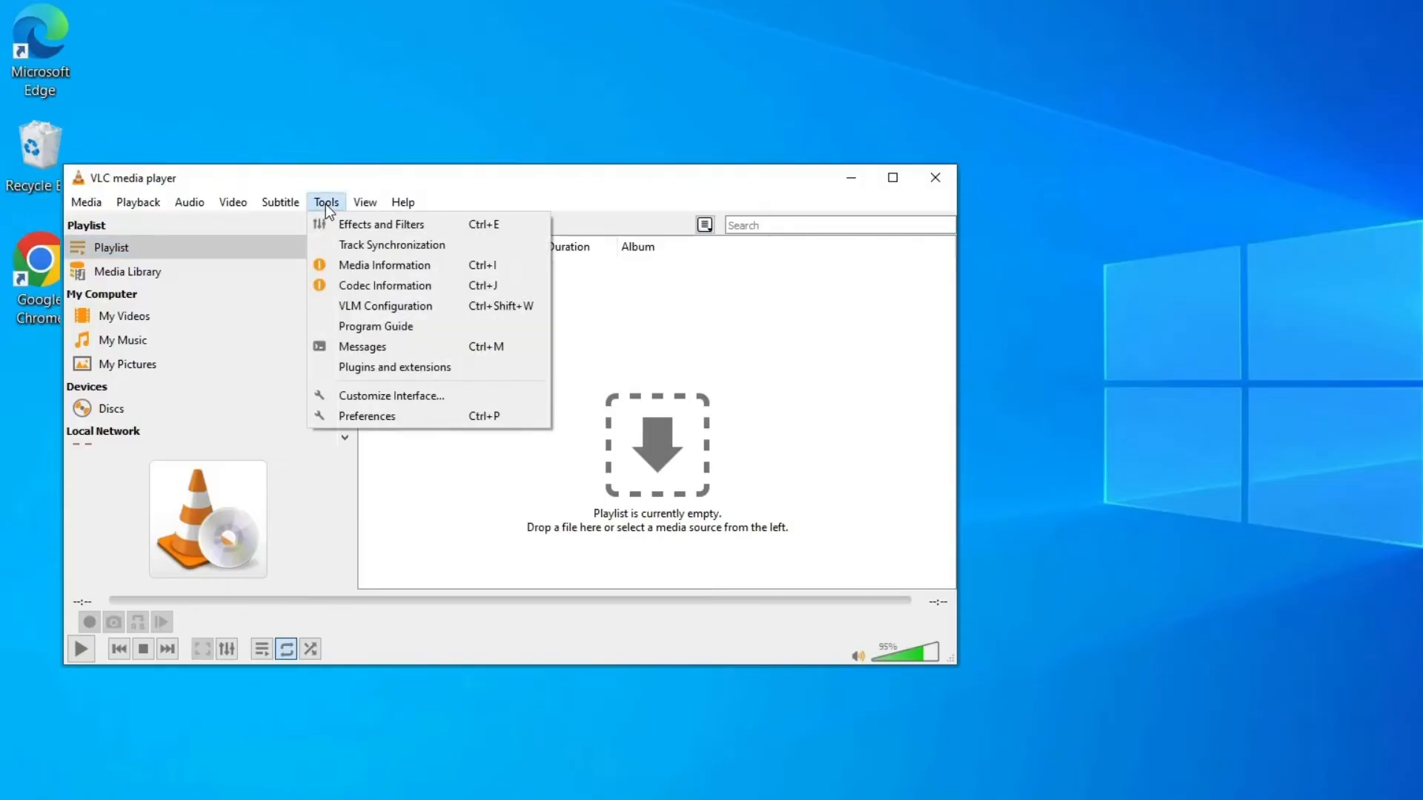
{"action": "left_click", "coordinate": [368, 415]}
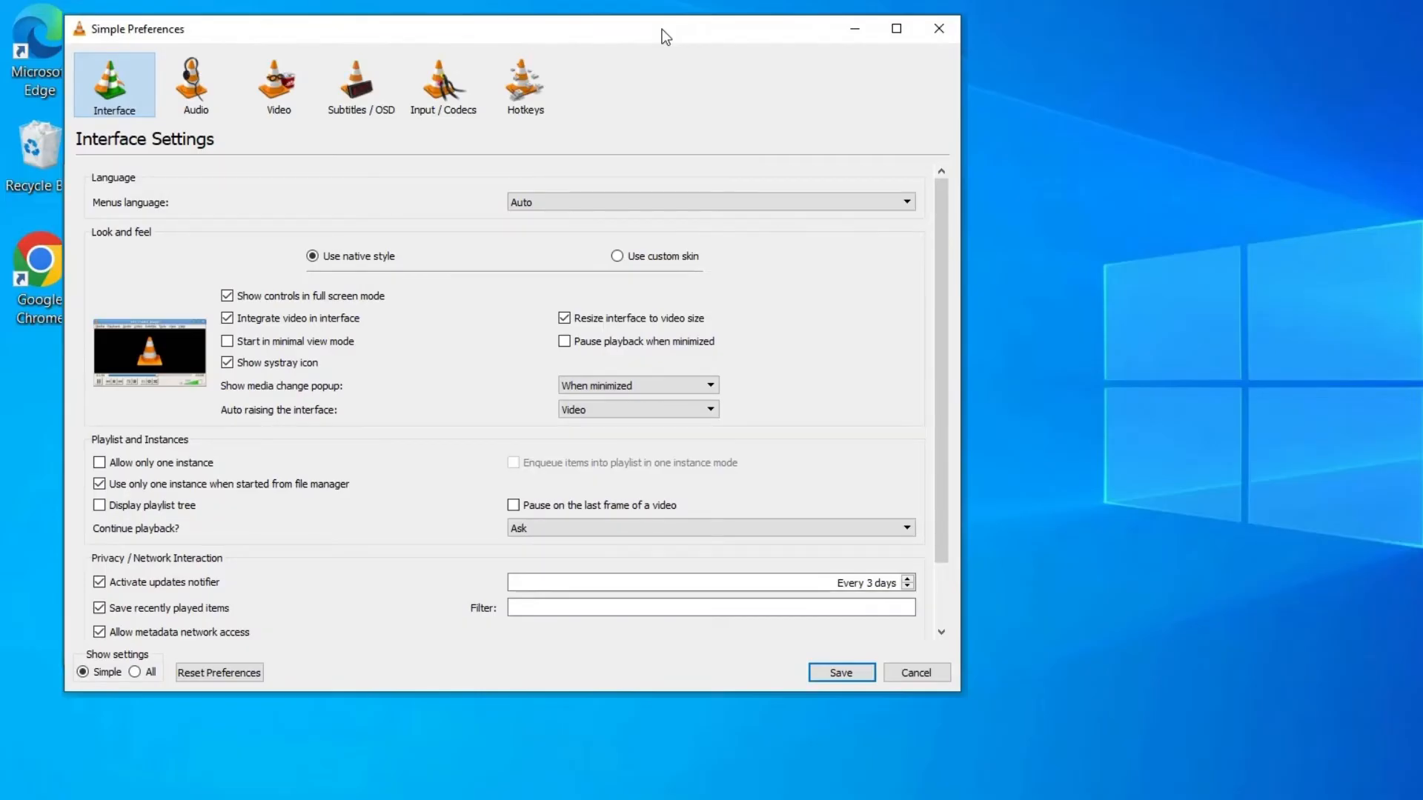
{"action": "mouse_move", "coordinate": [134, 673]}
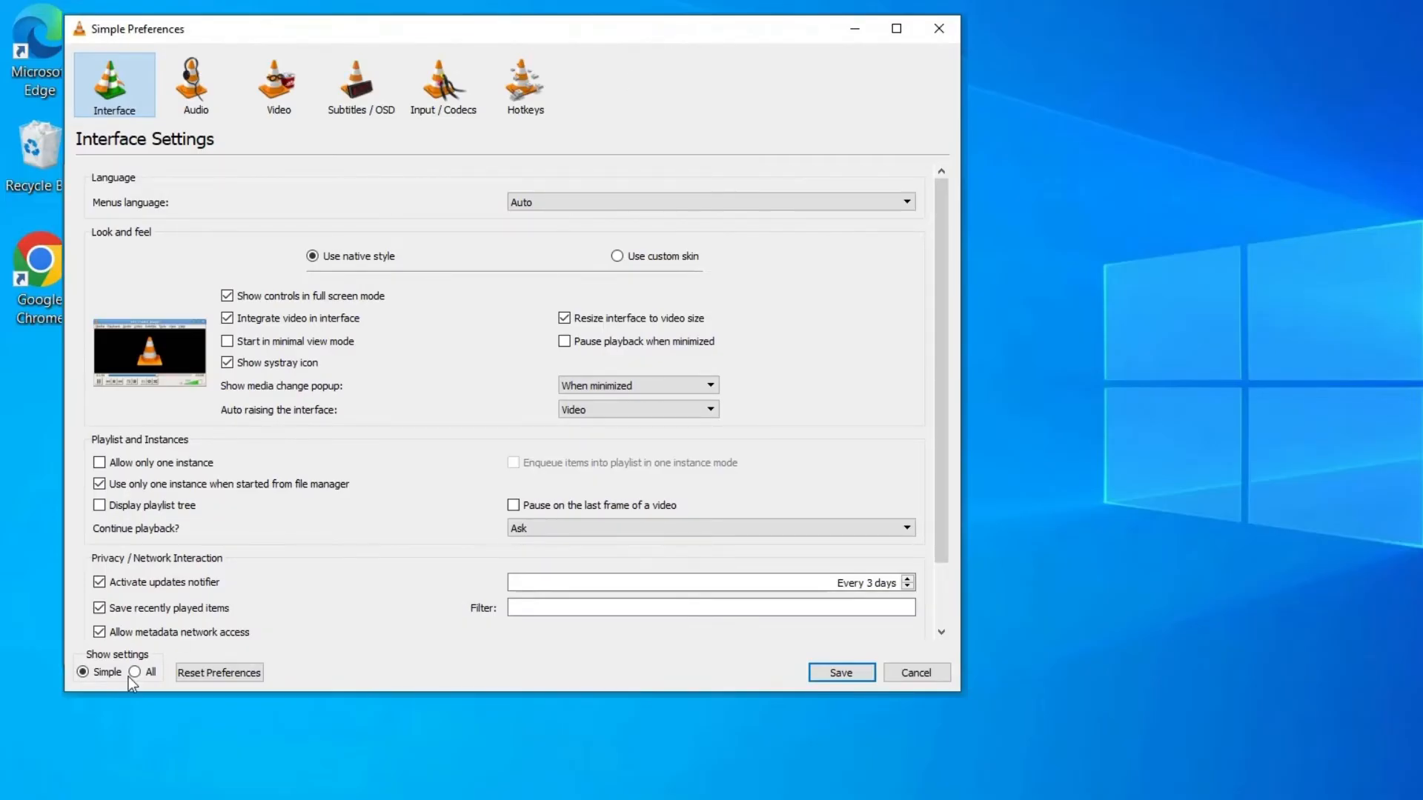
{"action": "left_click", "coordinate": [133, 673]}
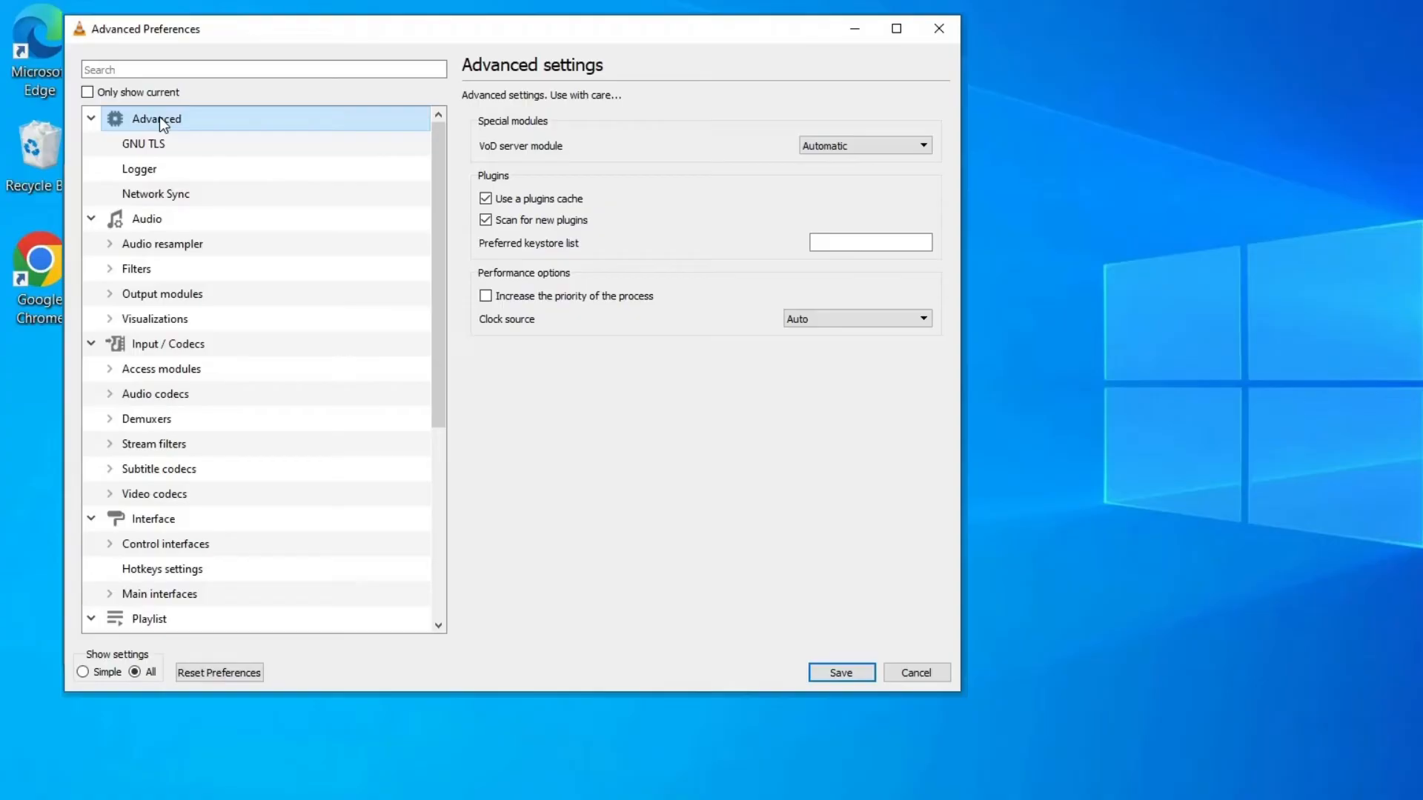
{"action": "mouse_move", "coordinate": [237, 177]}
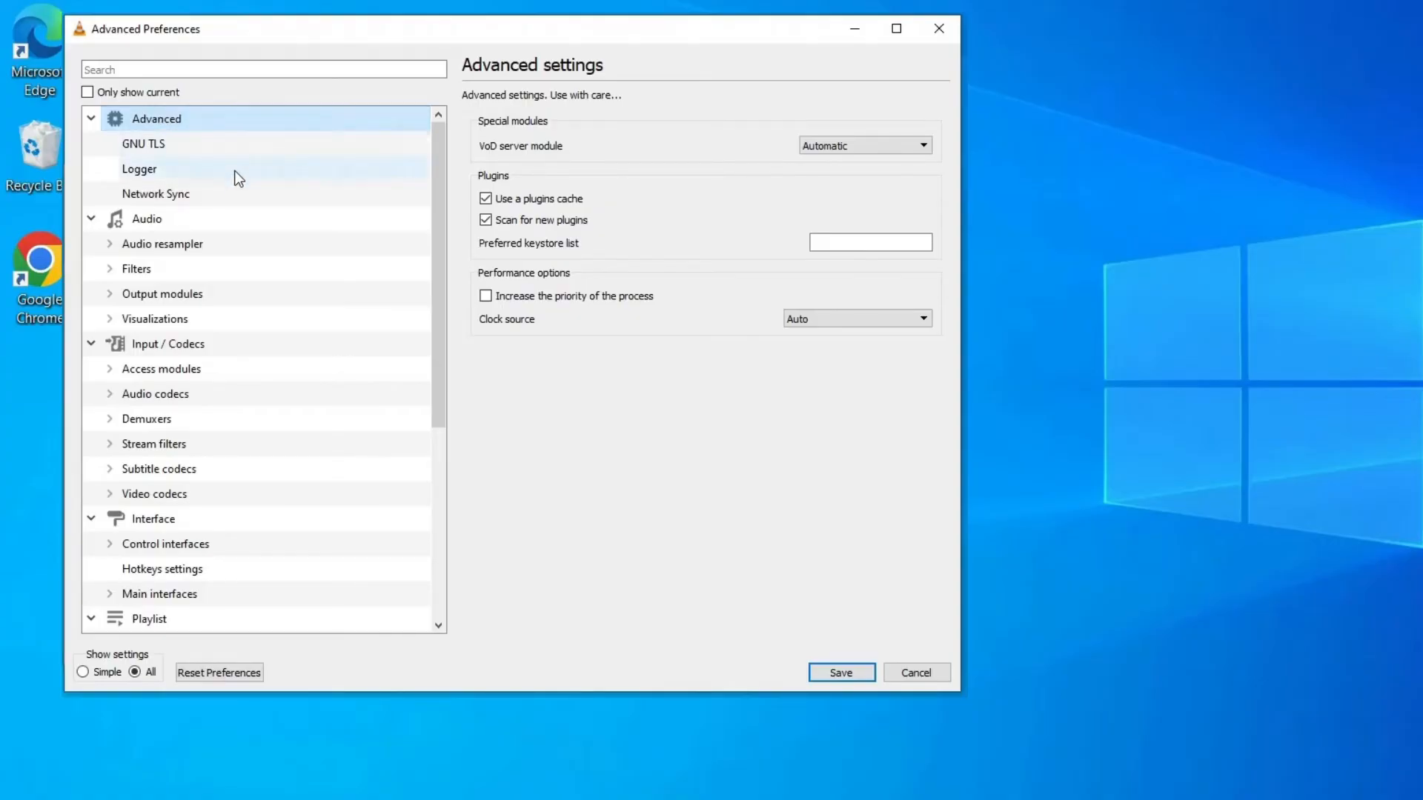
Under Input / Codecs set File caching to 1500 ms and save the preferences.
{"action": "left_click", "coordinate": [166, 344]}
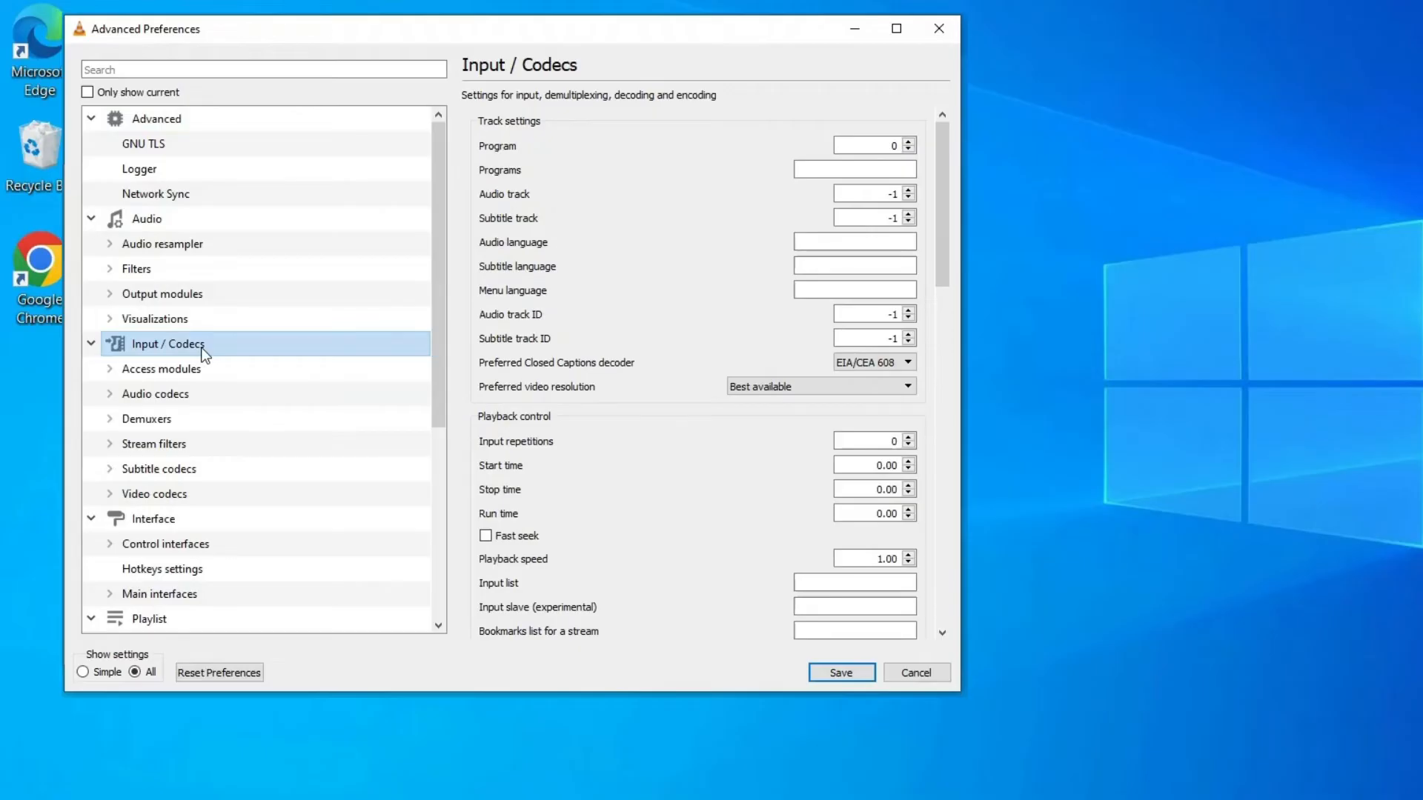
{"action": "scroll", "scroll_direction": "down", "scroll_amount": 3}
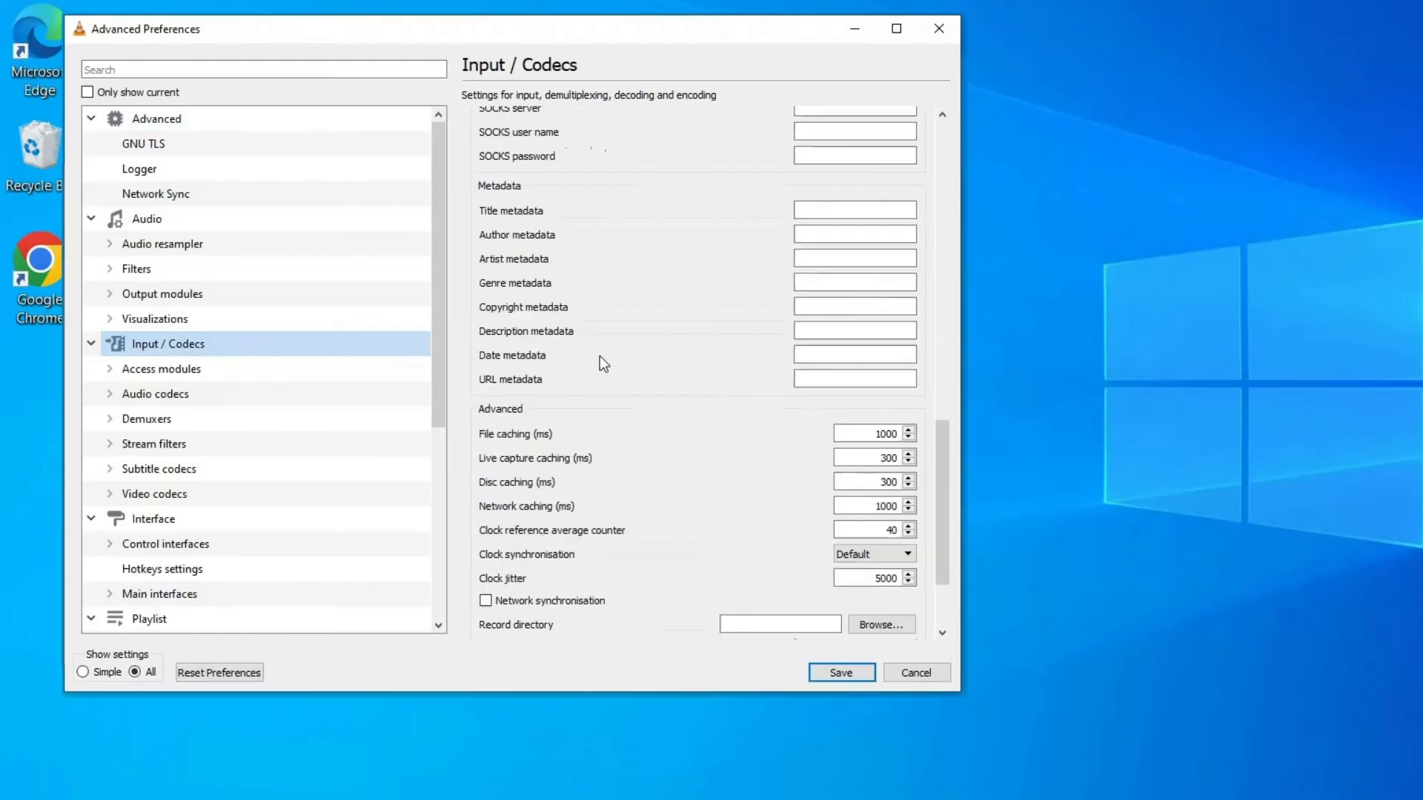
{"action": "scroll", "scroll_direction": "down", "scroll_amount": 3}
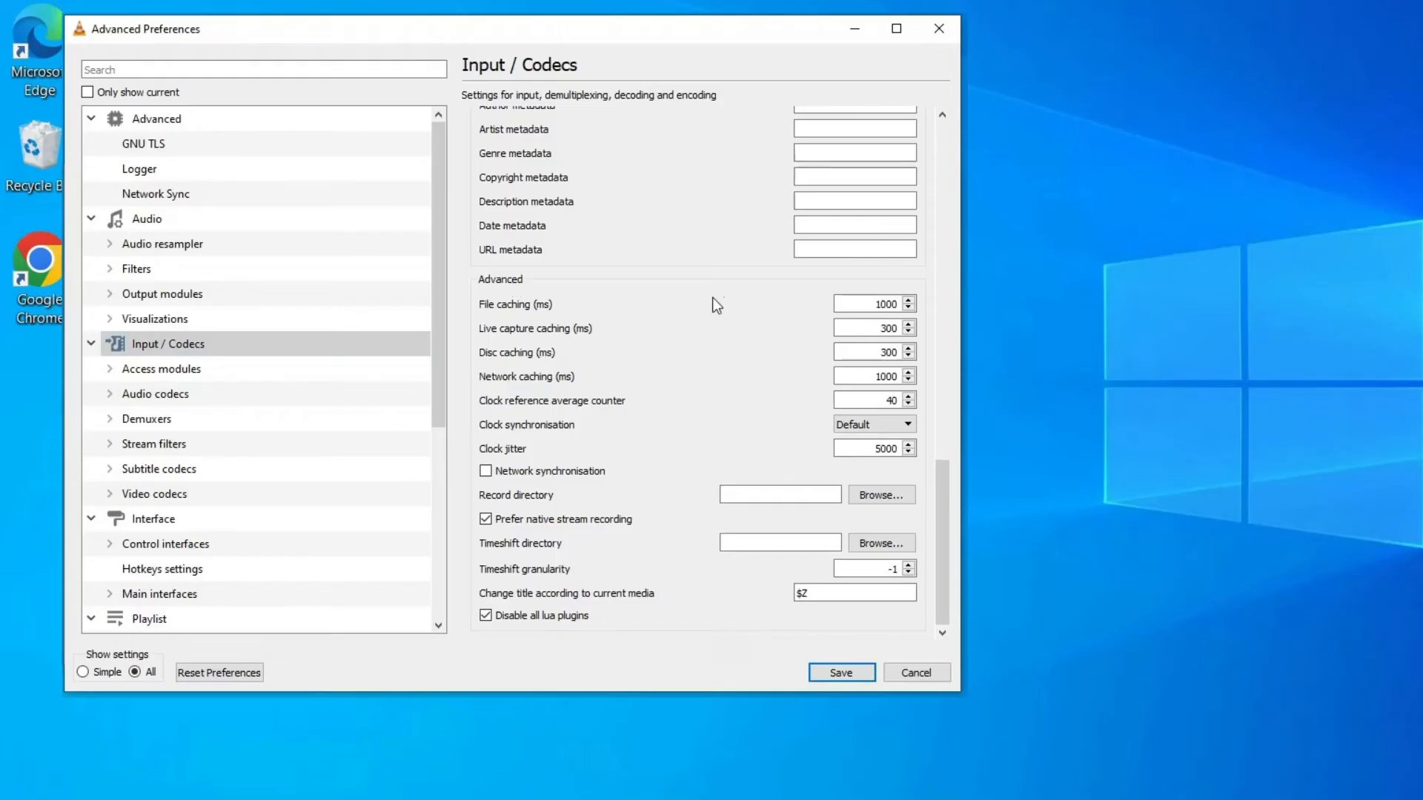
{"action": "mouse_move", "coordinate": [878, 304]}
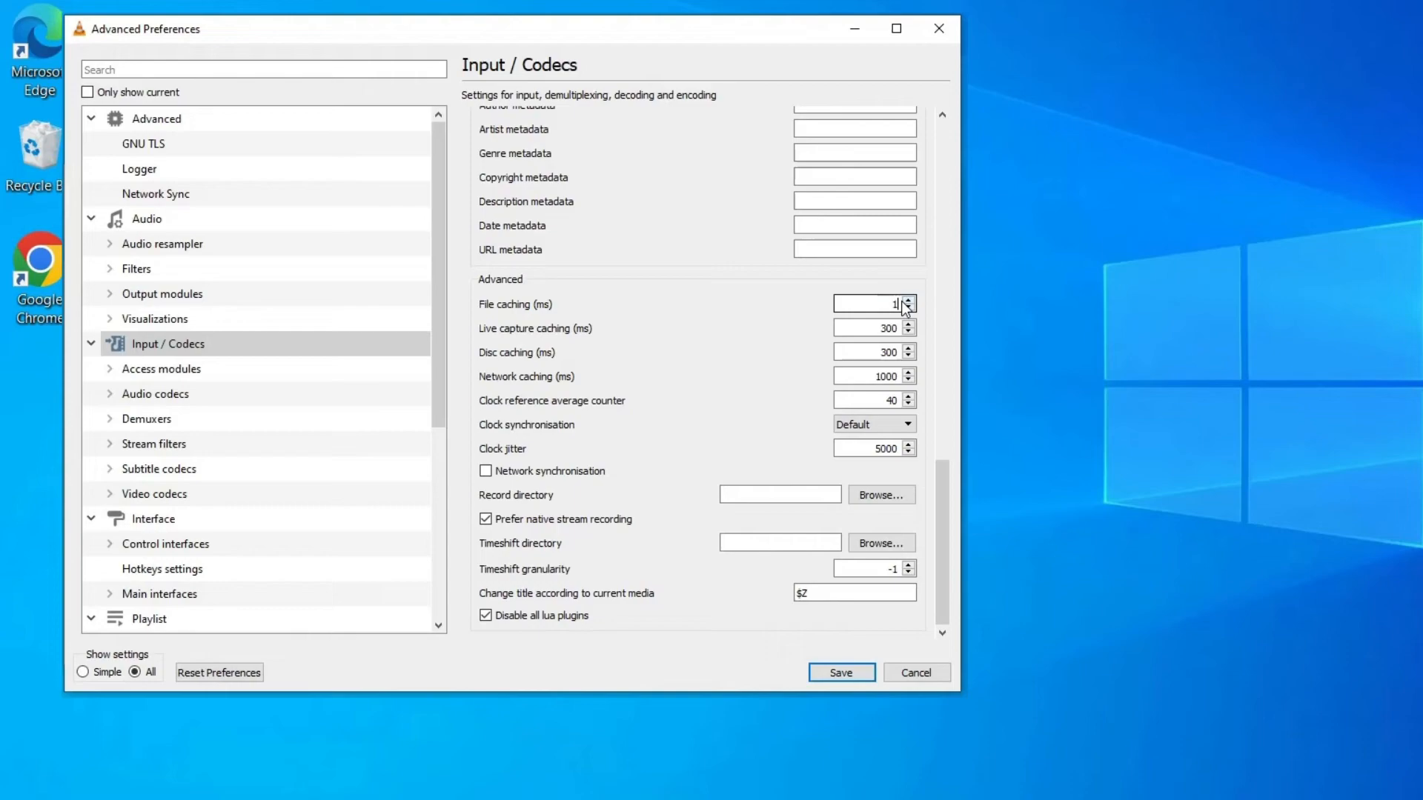
{"action": "type", "text": "1500"}
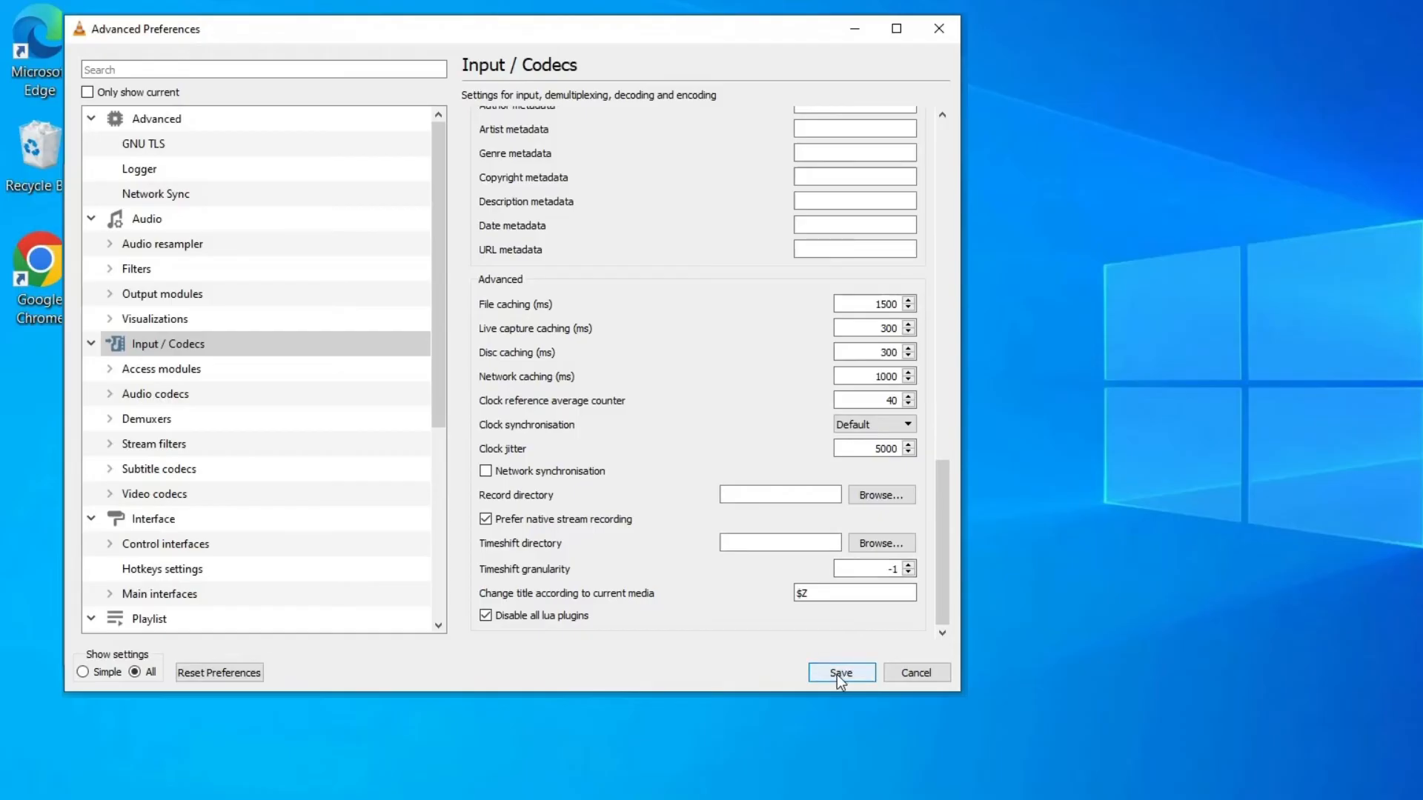
{"action": "mouse_move", "coordinate": [840, 681]}
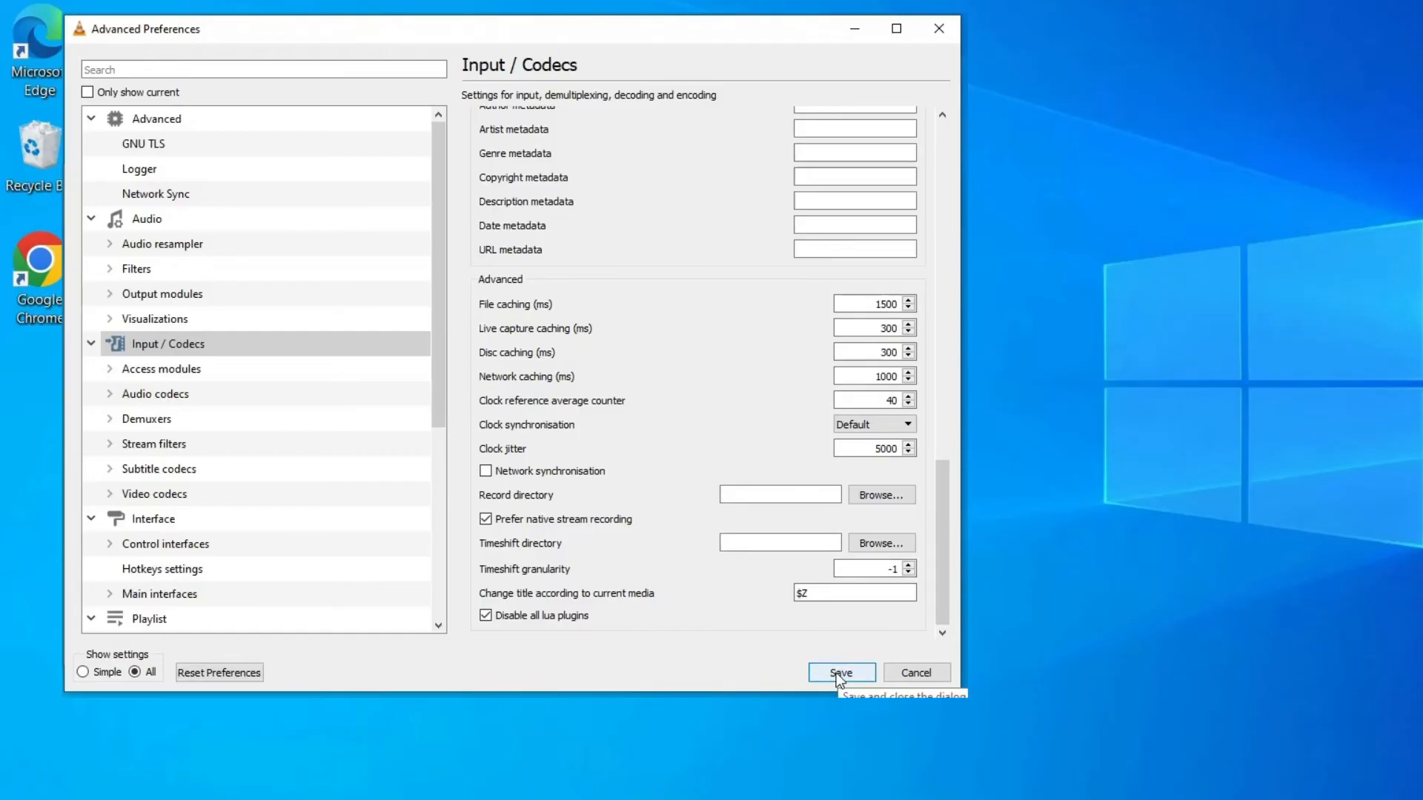
{"action": "left_click", "coordinate": [842, 673]}
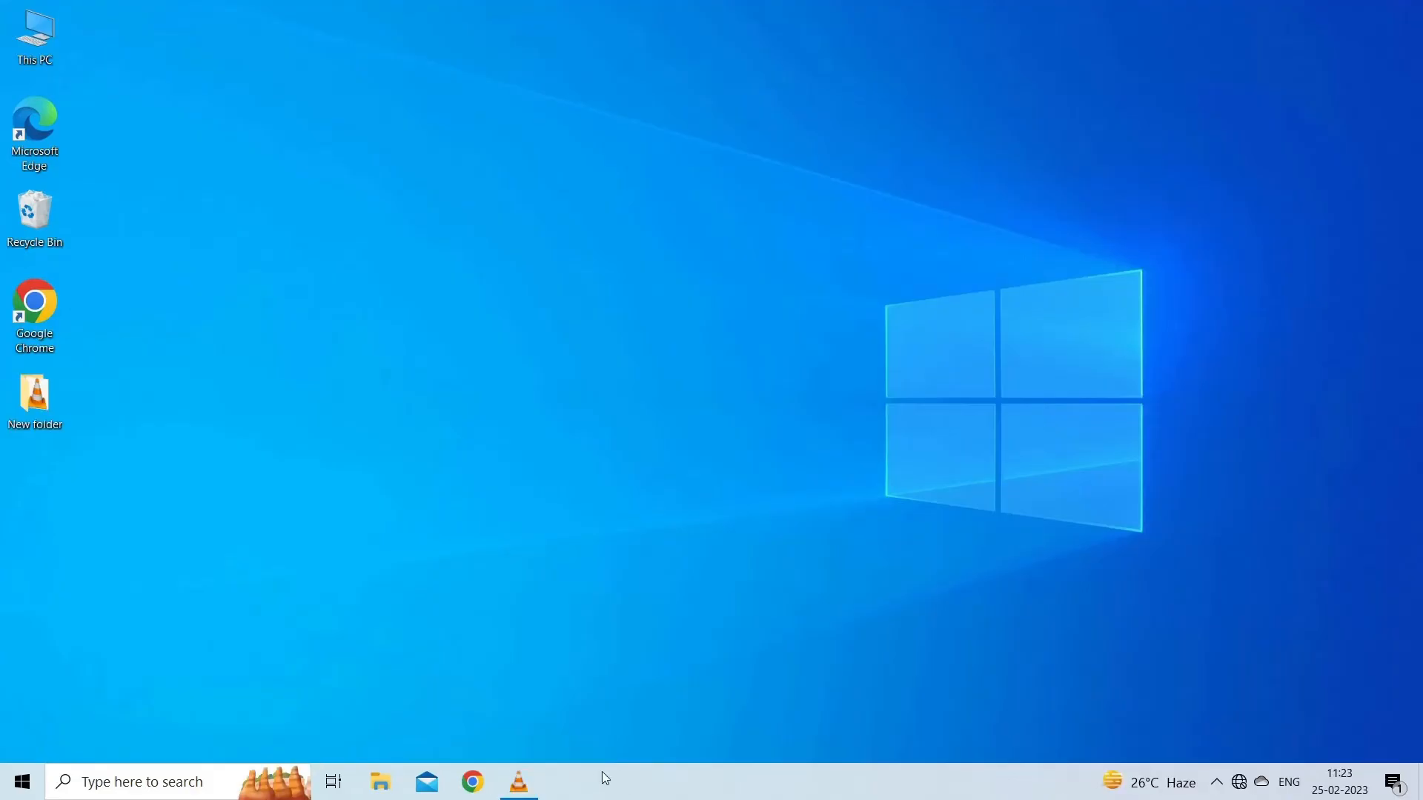
Bring the VLC player window back up from the taskbar.
{"action": "left_click", "coordinate": [519, 783]}
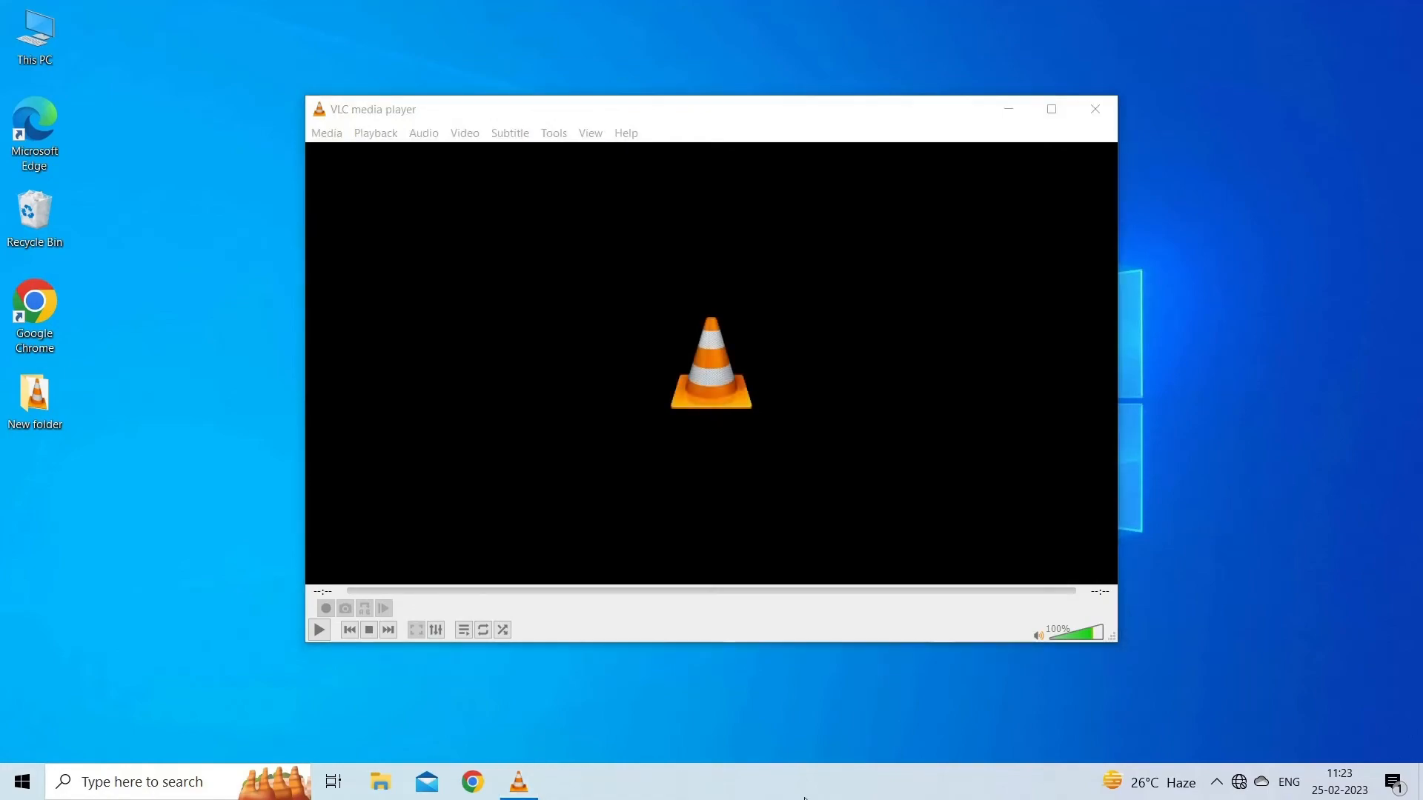
{"action": "mouse_move", "coordinate": [777, 246]}
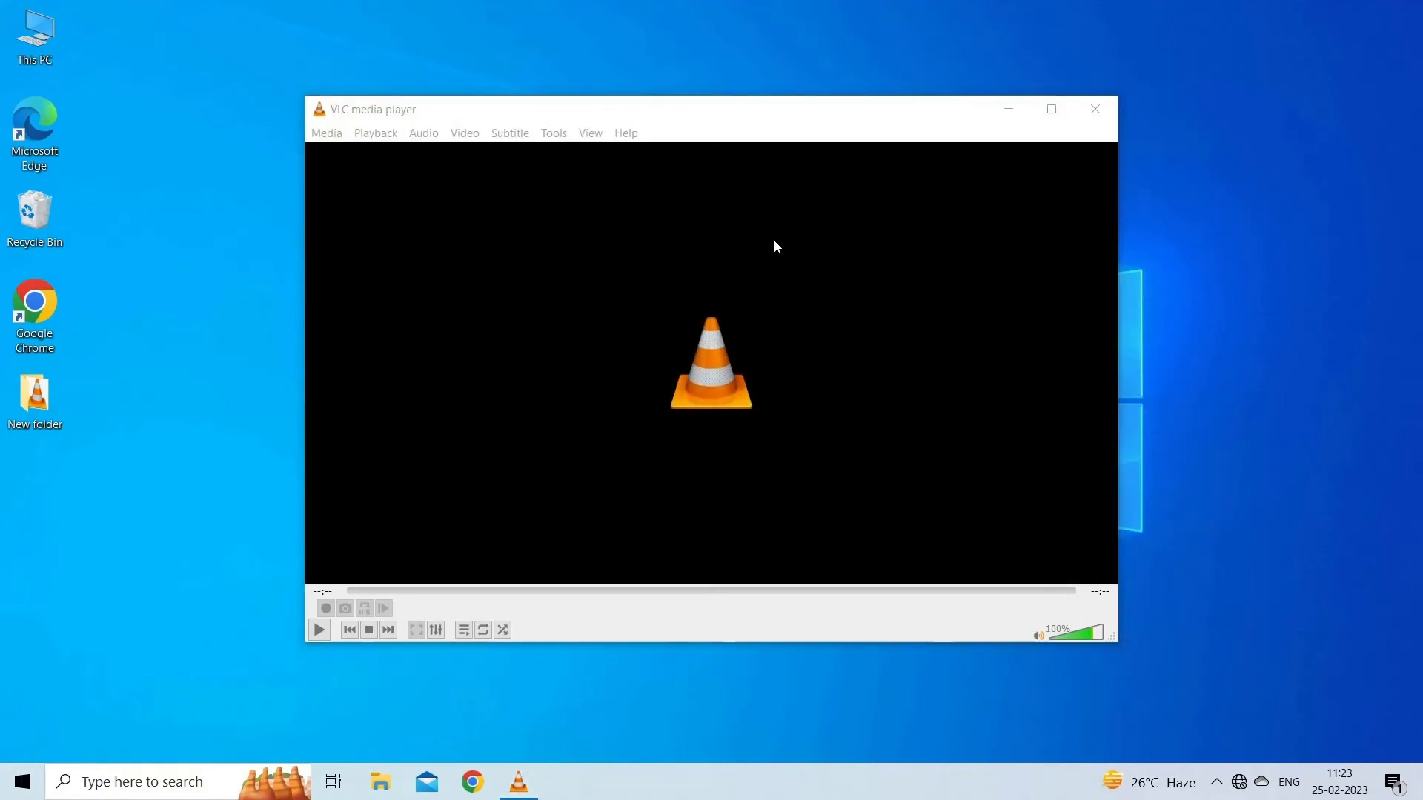
Check for a newer VLC version via Help > Check for Updates.
{"action": "left_click", "coordinate": [626, 134]}
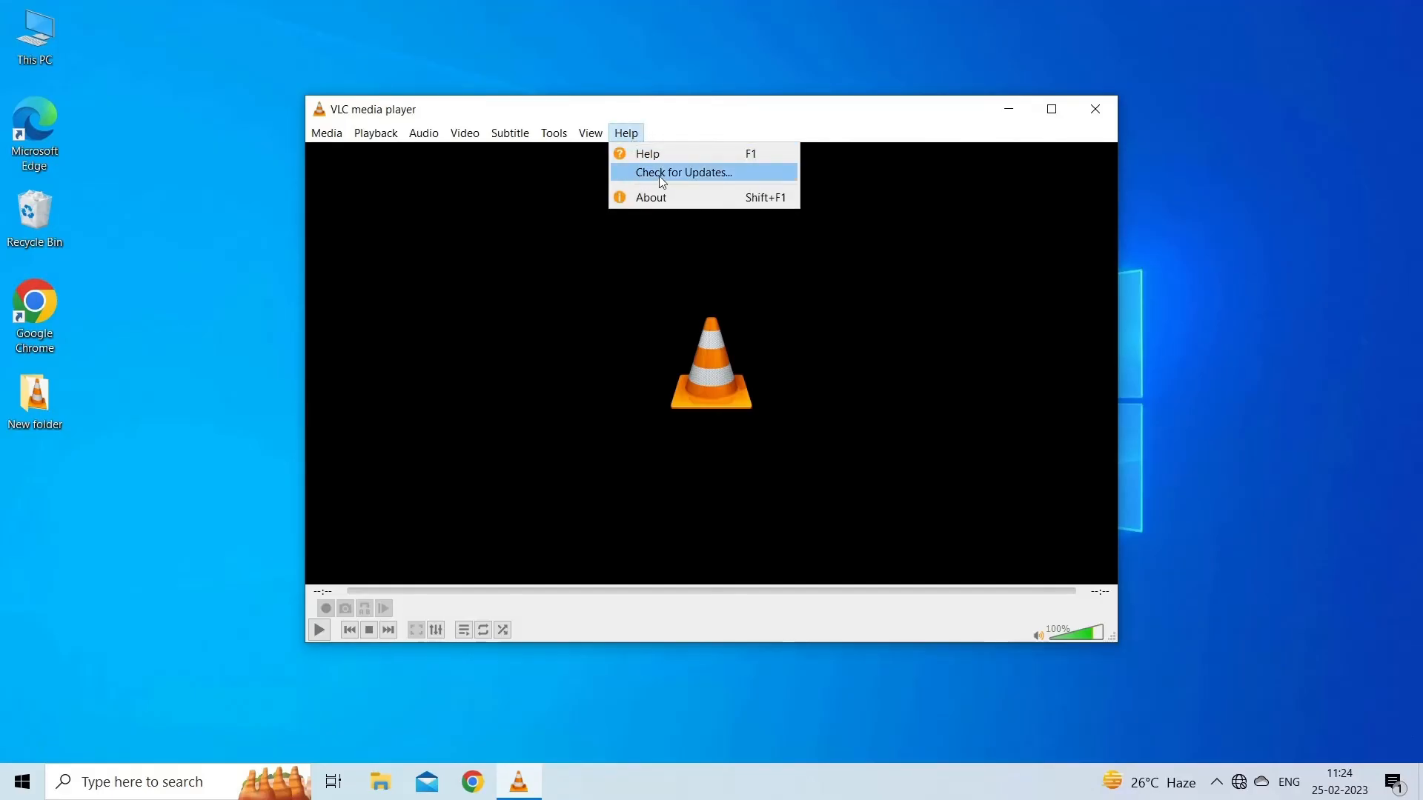
{"action": "left_click", "coordinate": [682, 172]}
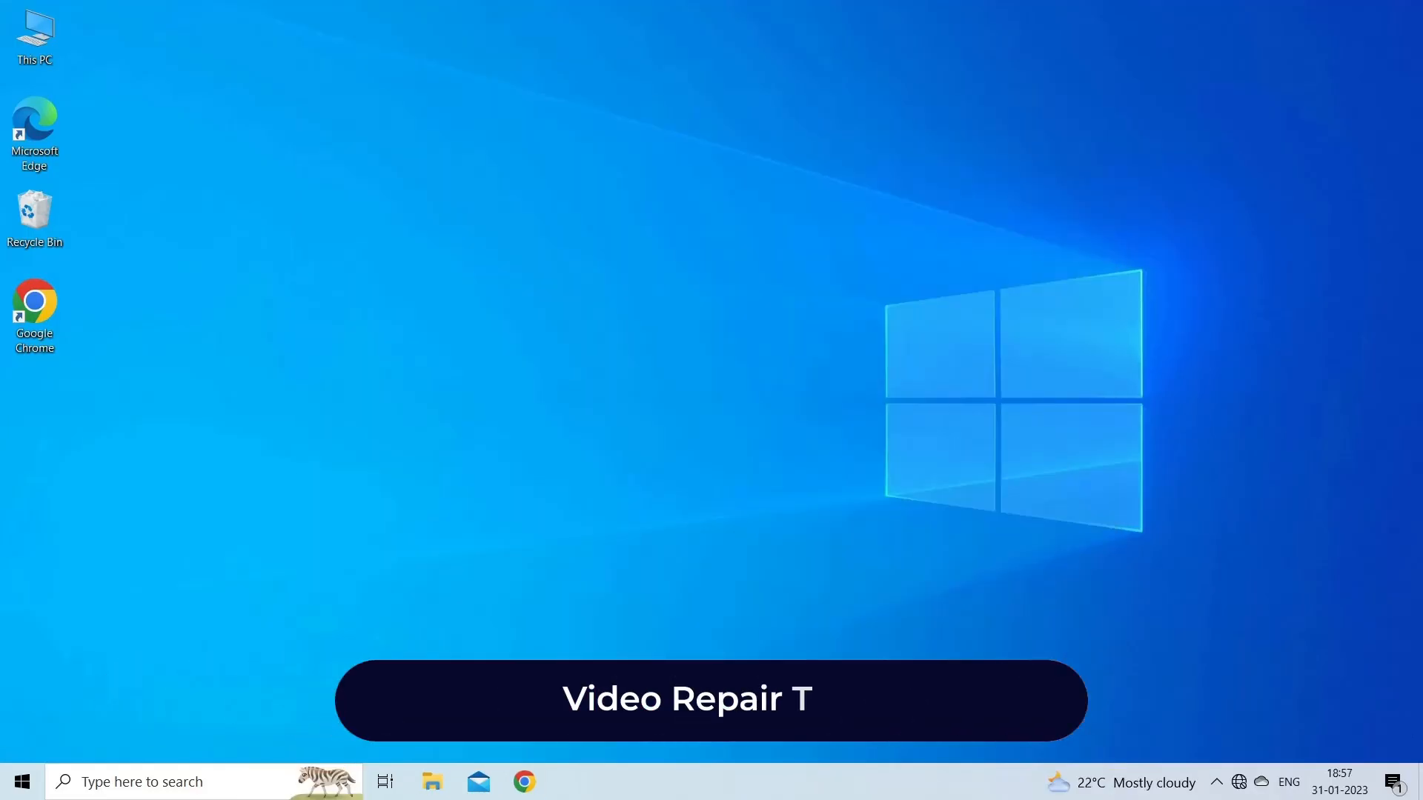
Accept the default Program Files and Start Menu folders in the Stellar setup wizard.
{"action": "type", "text": "ool"}
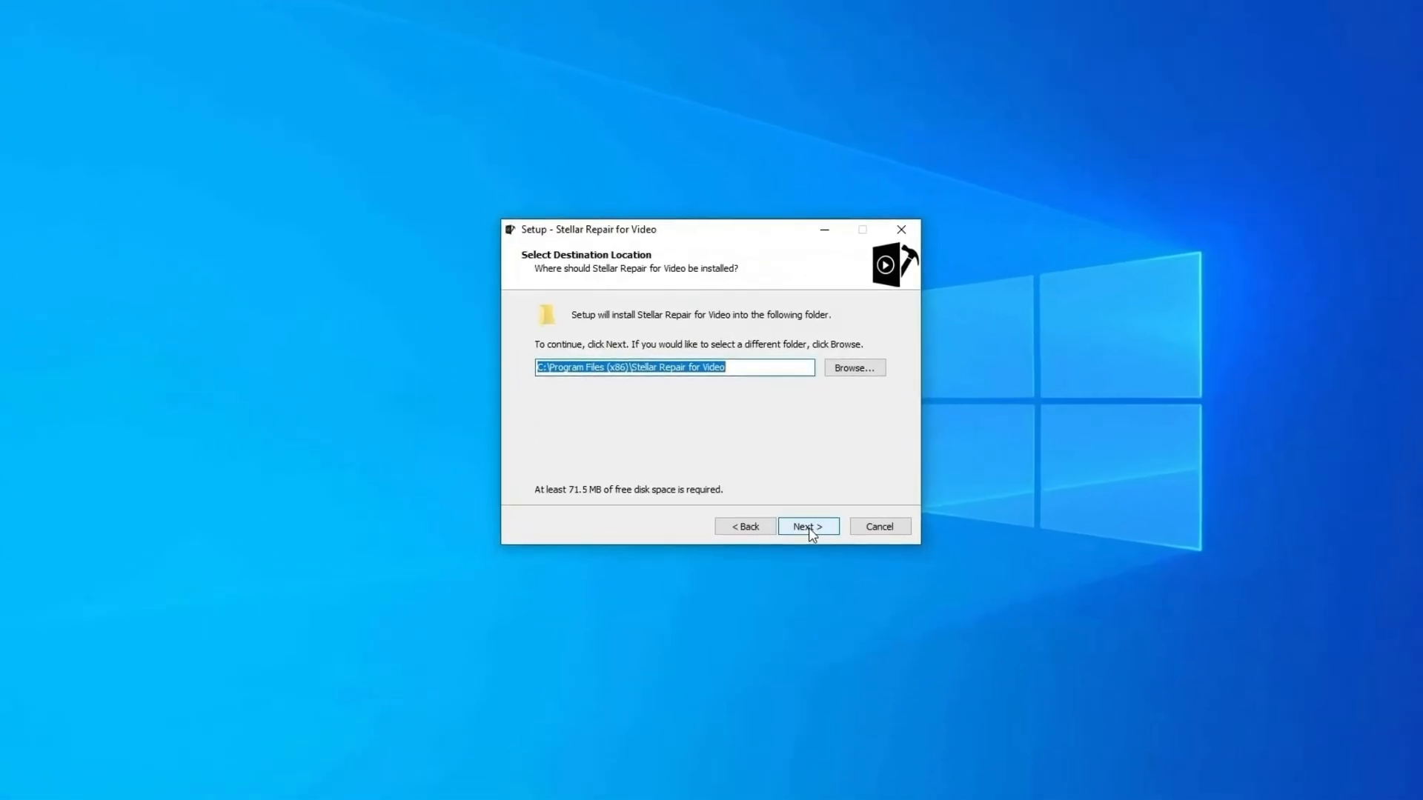
{"action": "left_click", "coordinate": [808, 526]}
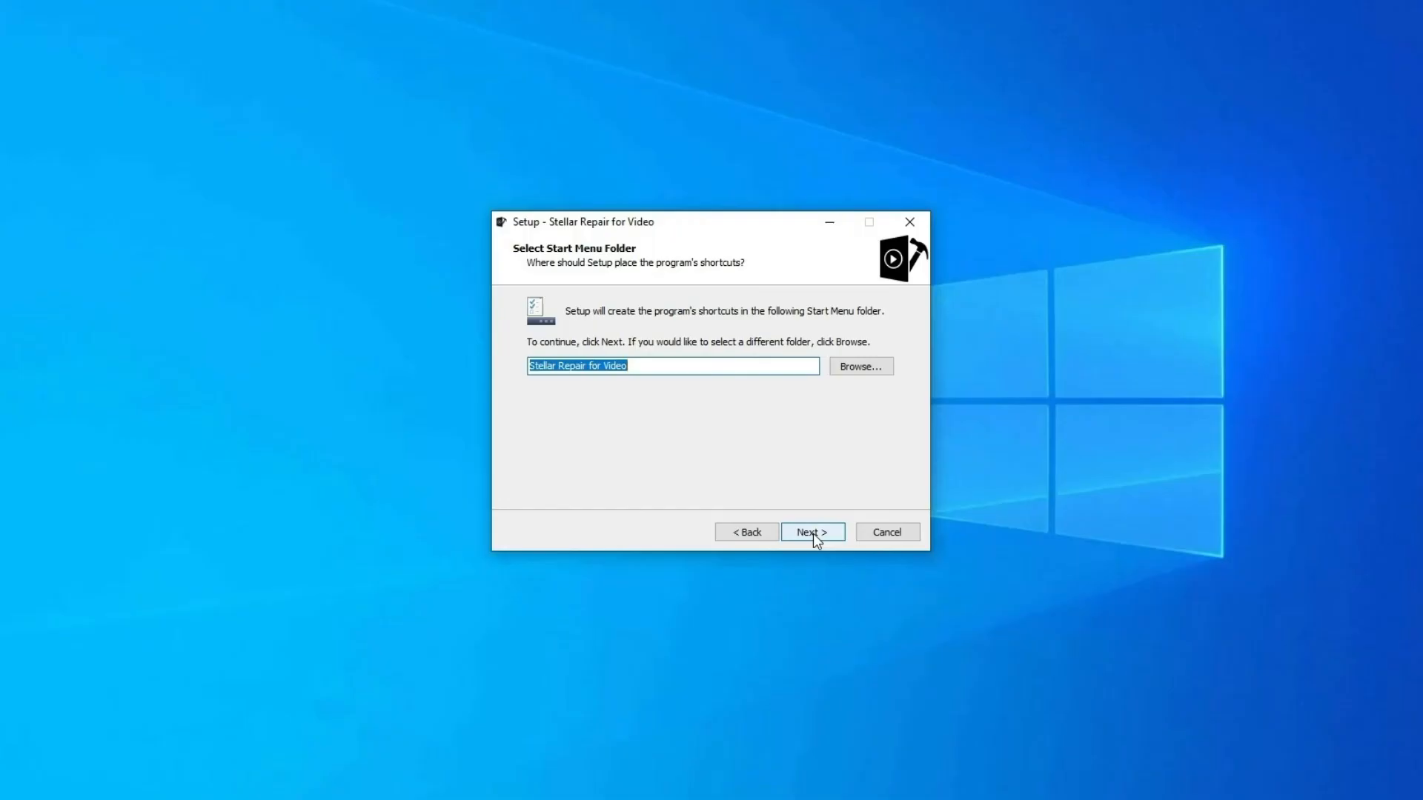
{"action": "left_click", "coordinate": [813, 530]}
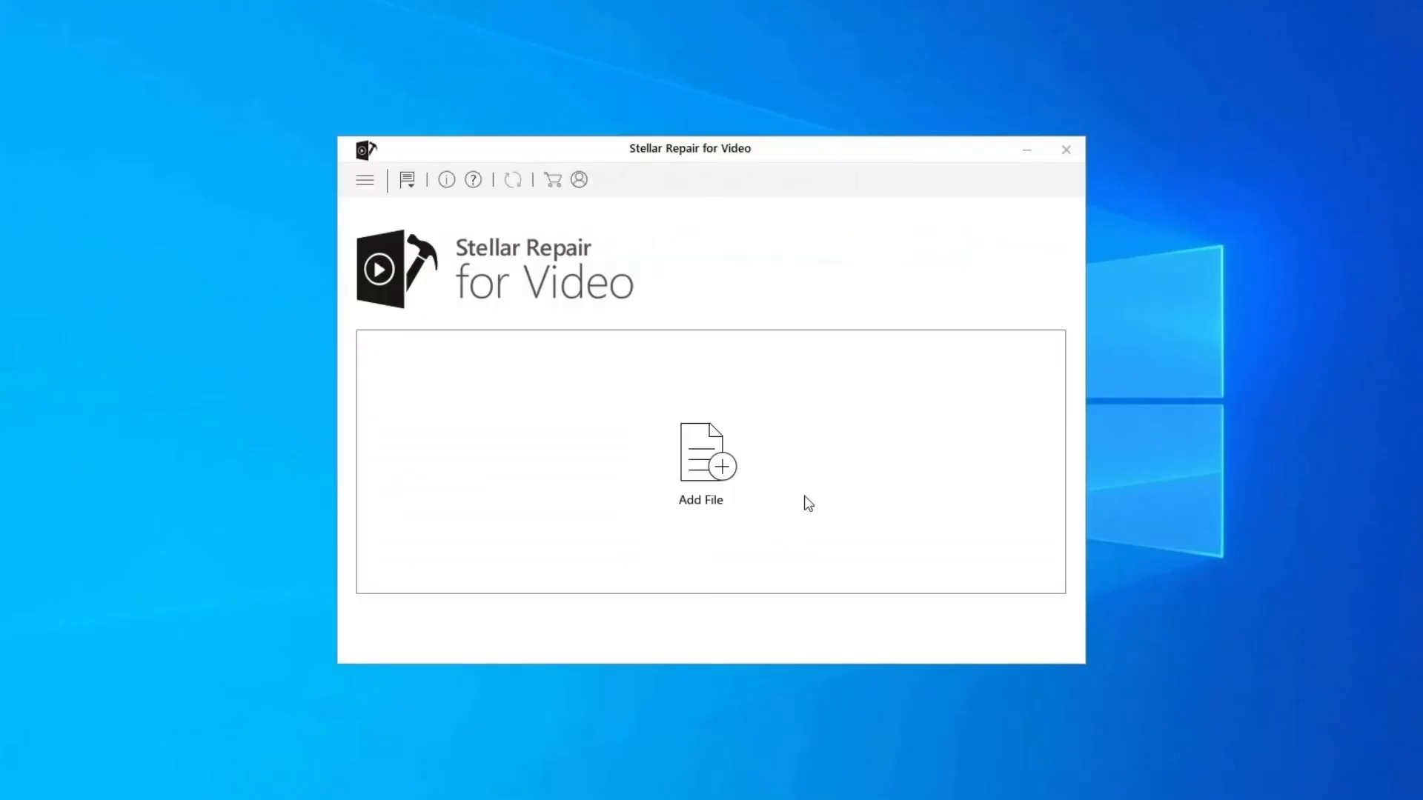
{"action": "mouse_move", "coordinate": [731, 469]}
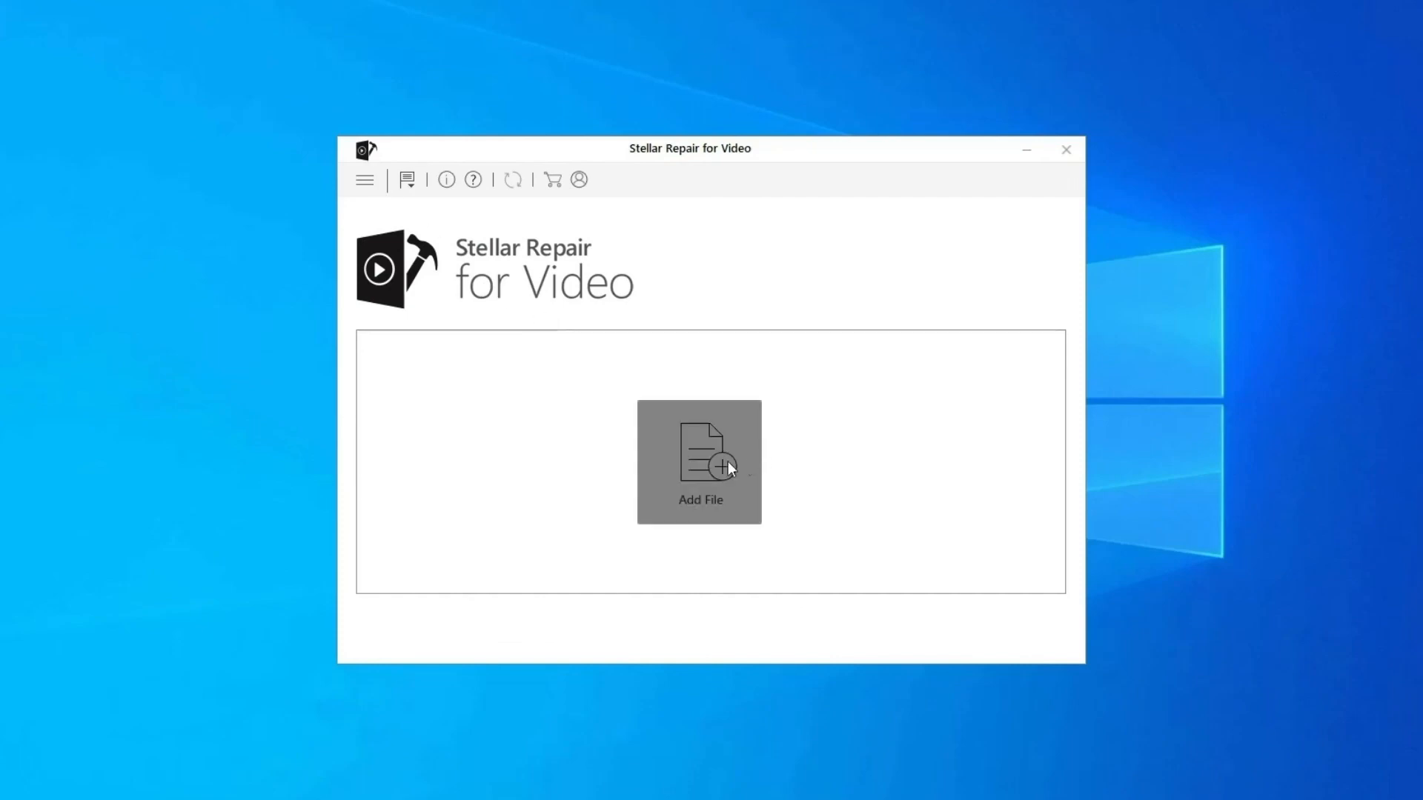
Add the WINDOW video from Desktop > VIDEO and start repairing it.
{"action": "left_click", "coordinate": [699, 463]}
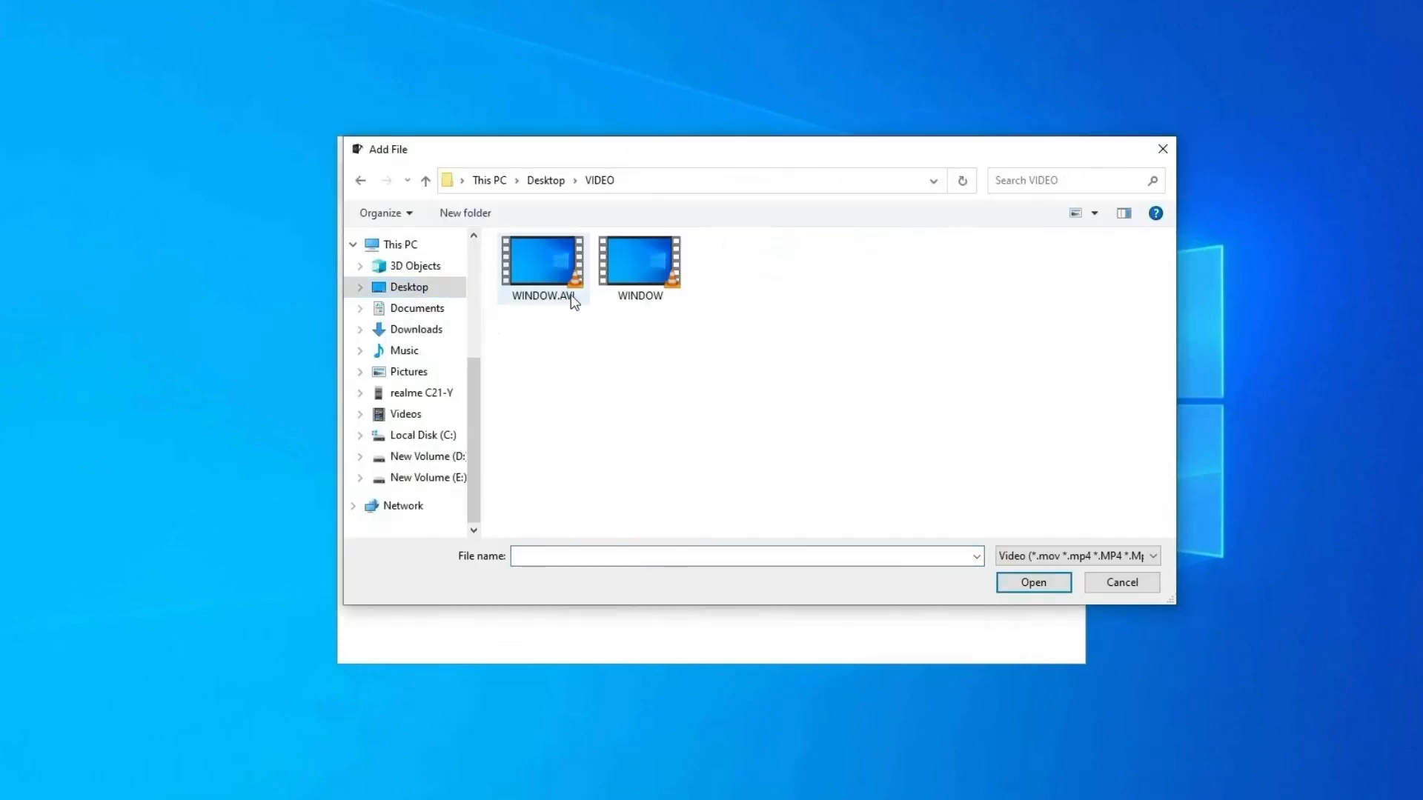
{"action": "left_click", "coordinate": [1034, 583]}
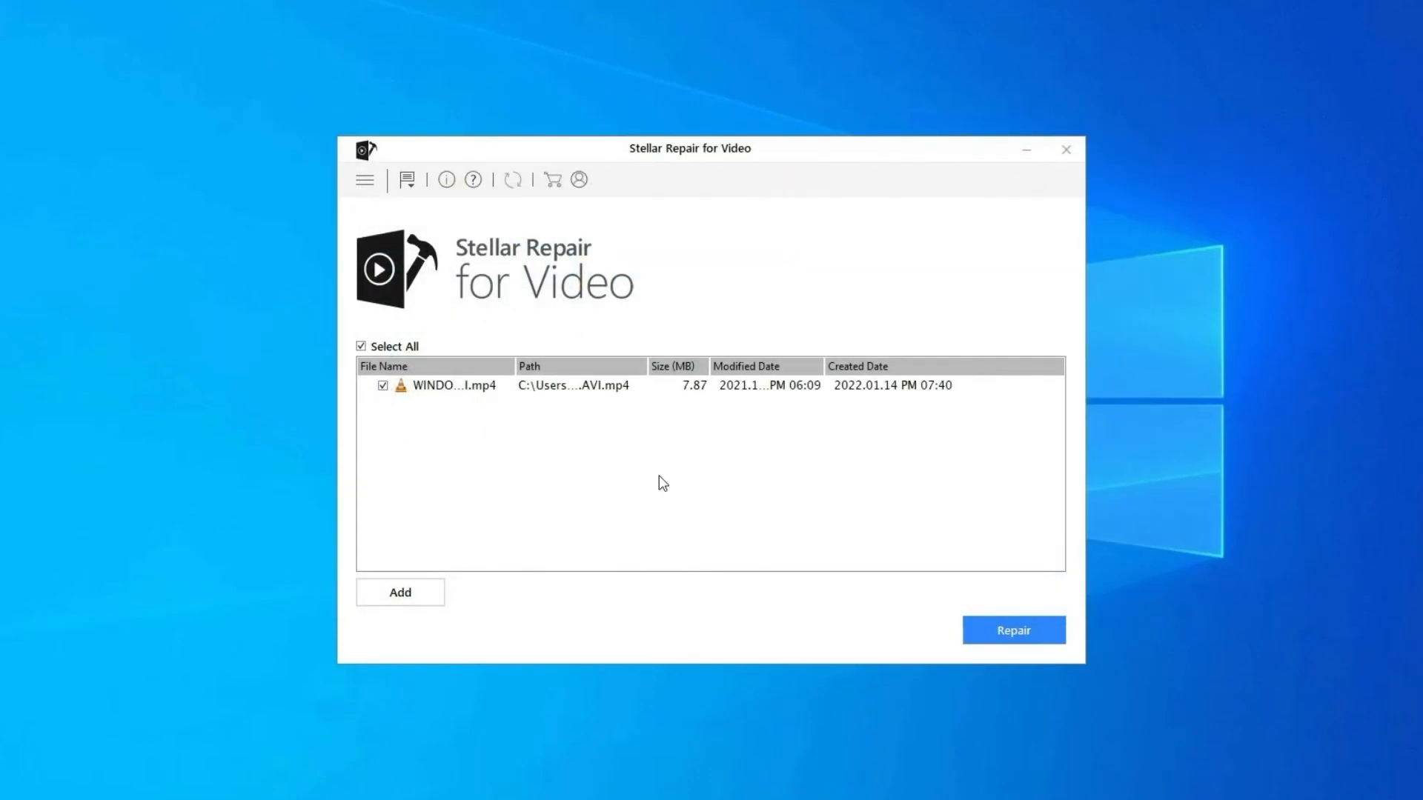
{"action": "mouse_move", "coordinate": [1022, 594]}
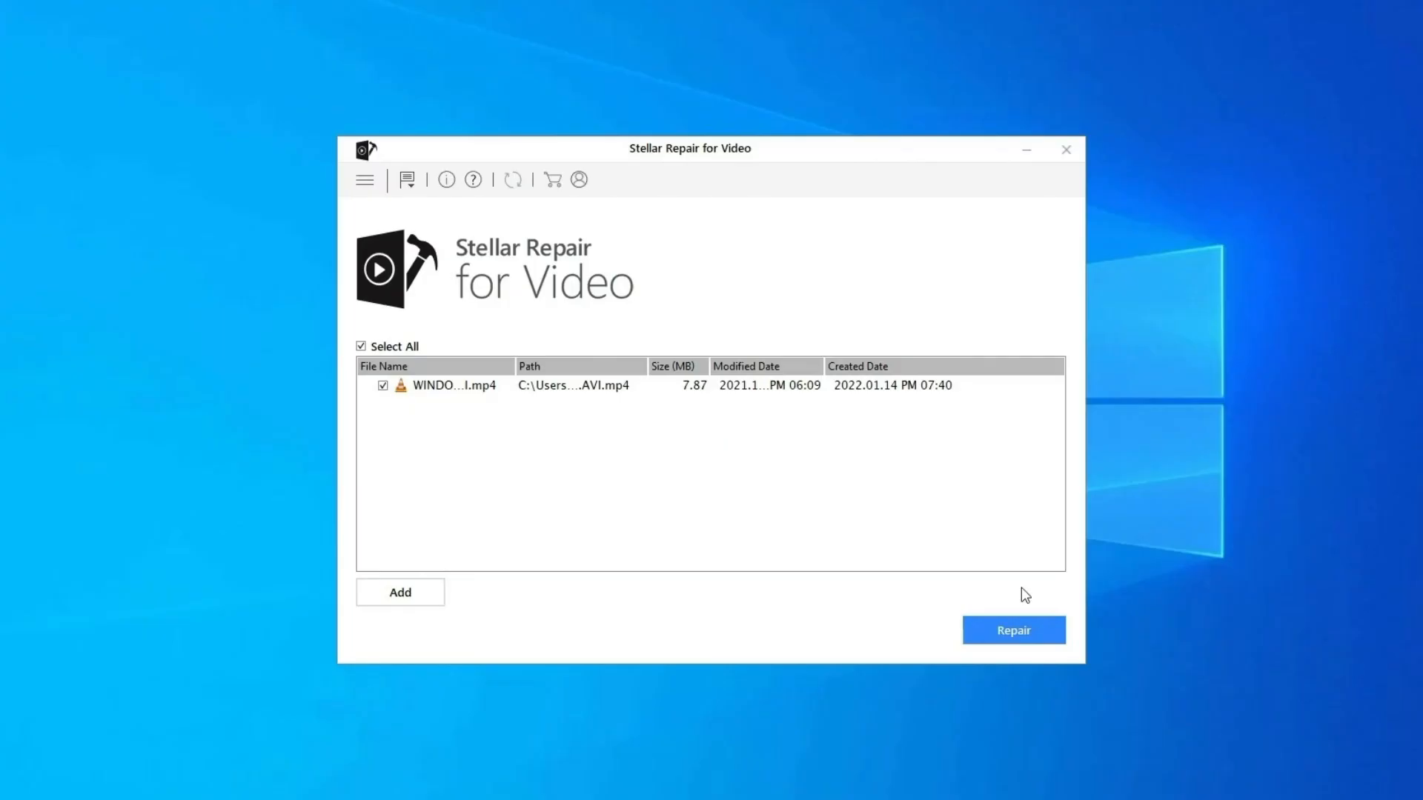
{"action": "left_click", "coordinate": [1014, 630]}
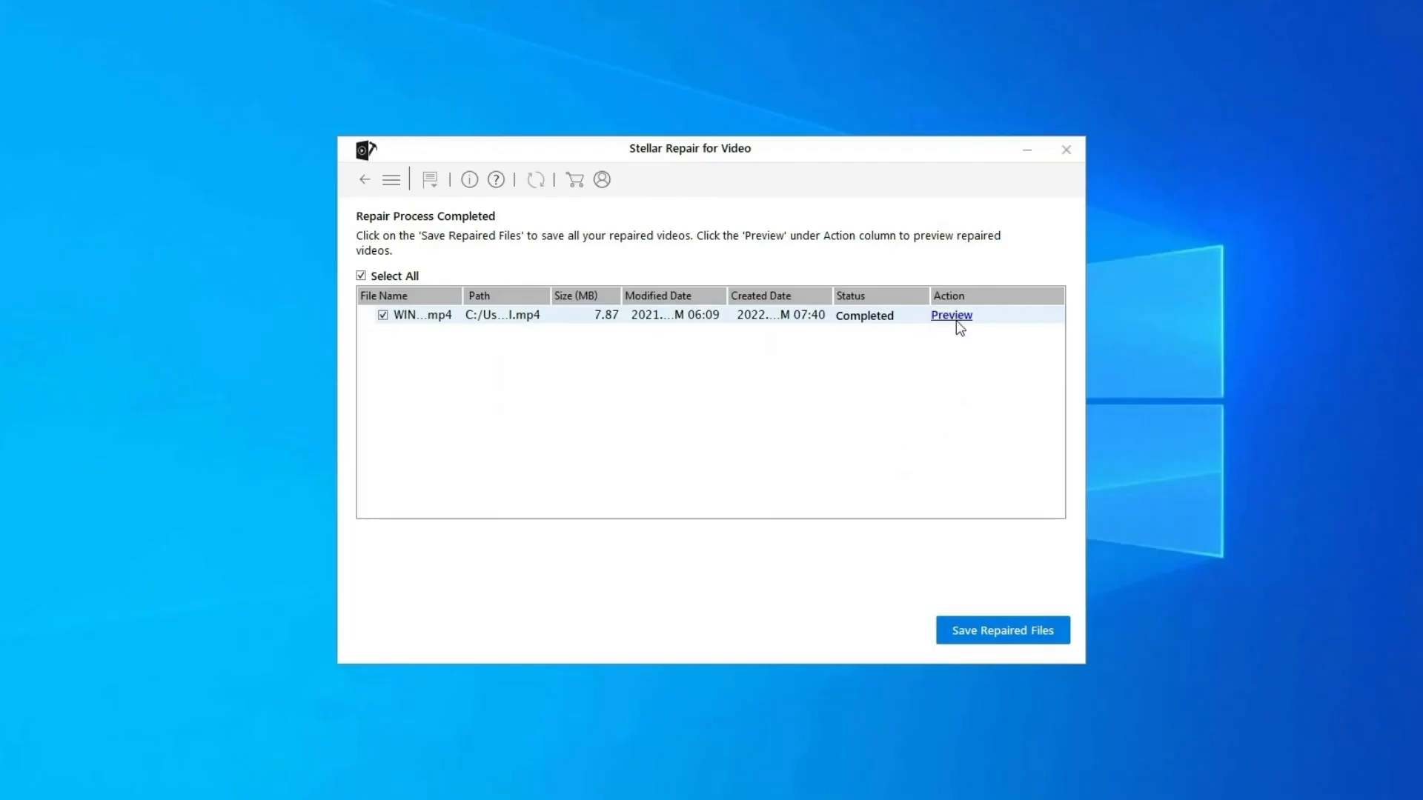
{"action": "mouse_move", "coordinate": [1008, 641]}
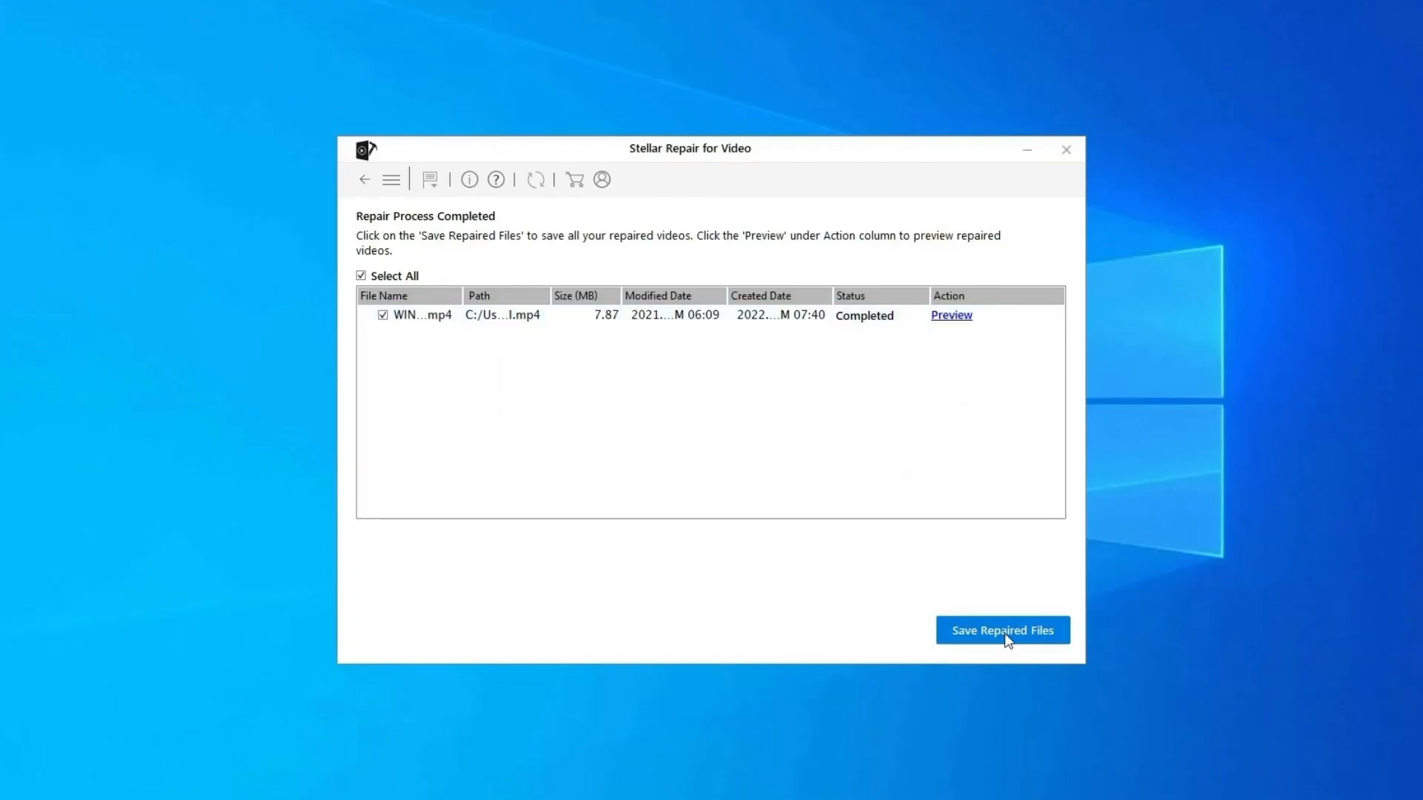